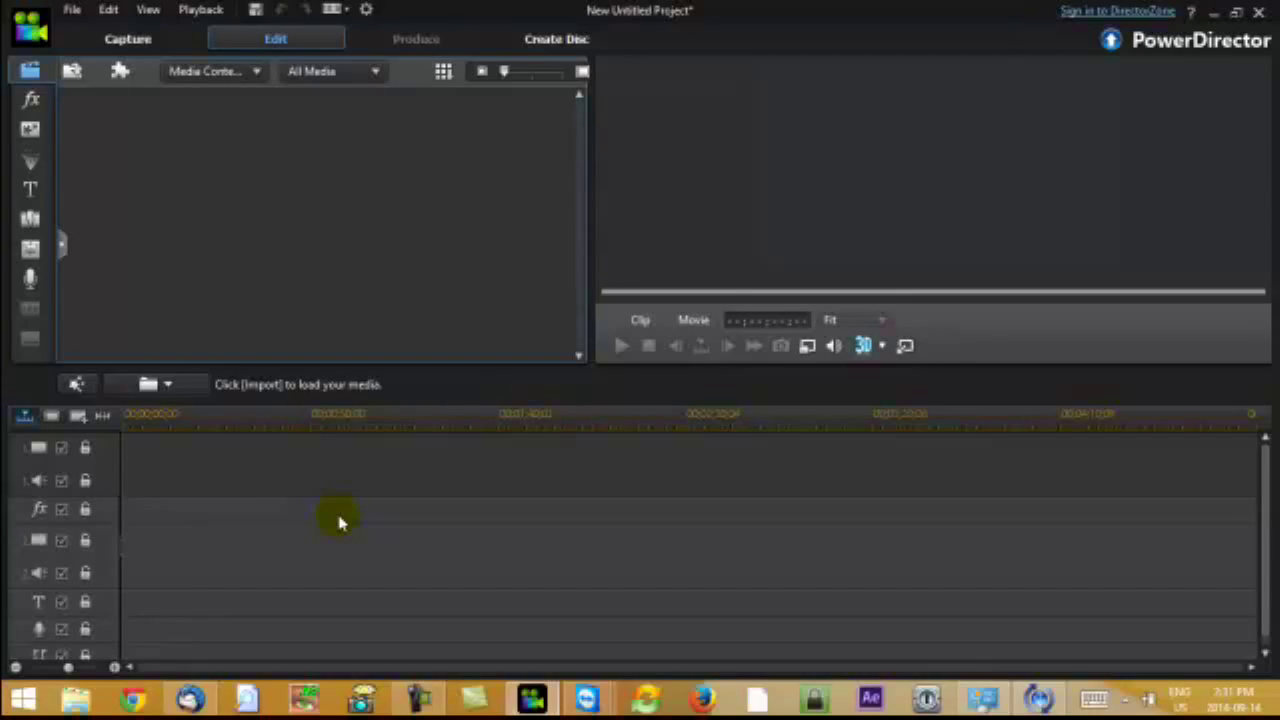
# - Import Task Scheduler.mp4 into the media library and drop it onto the first video track
pyautogui.click(76, 72)
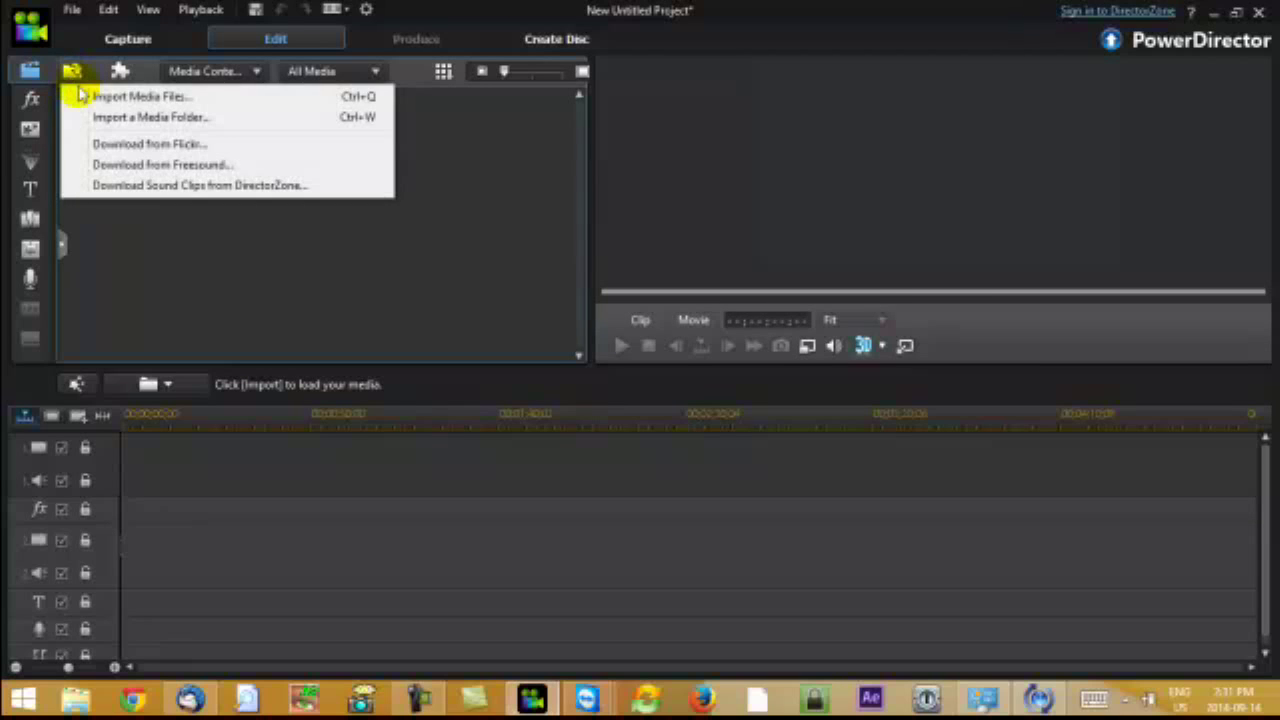
pyautogui.click(140, 96)
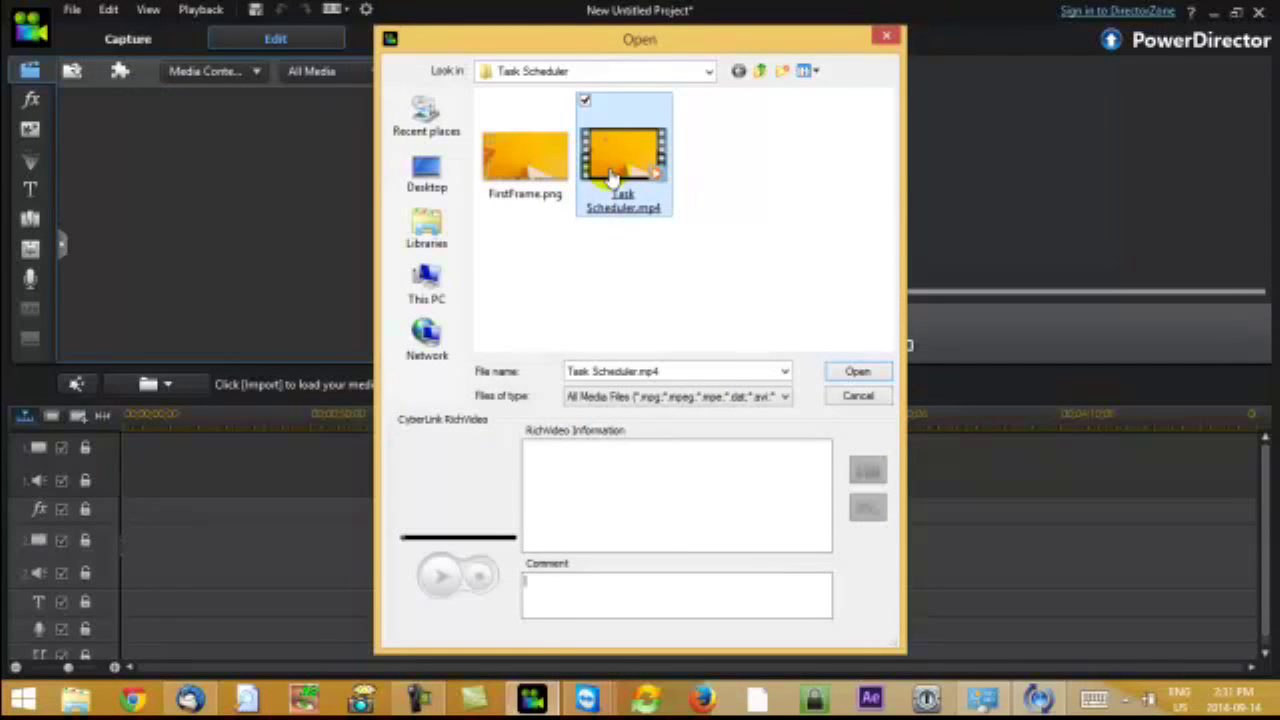
pyautogui.click(856, 370)
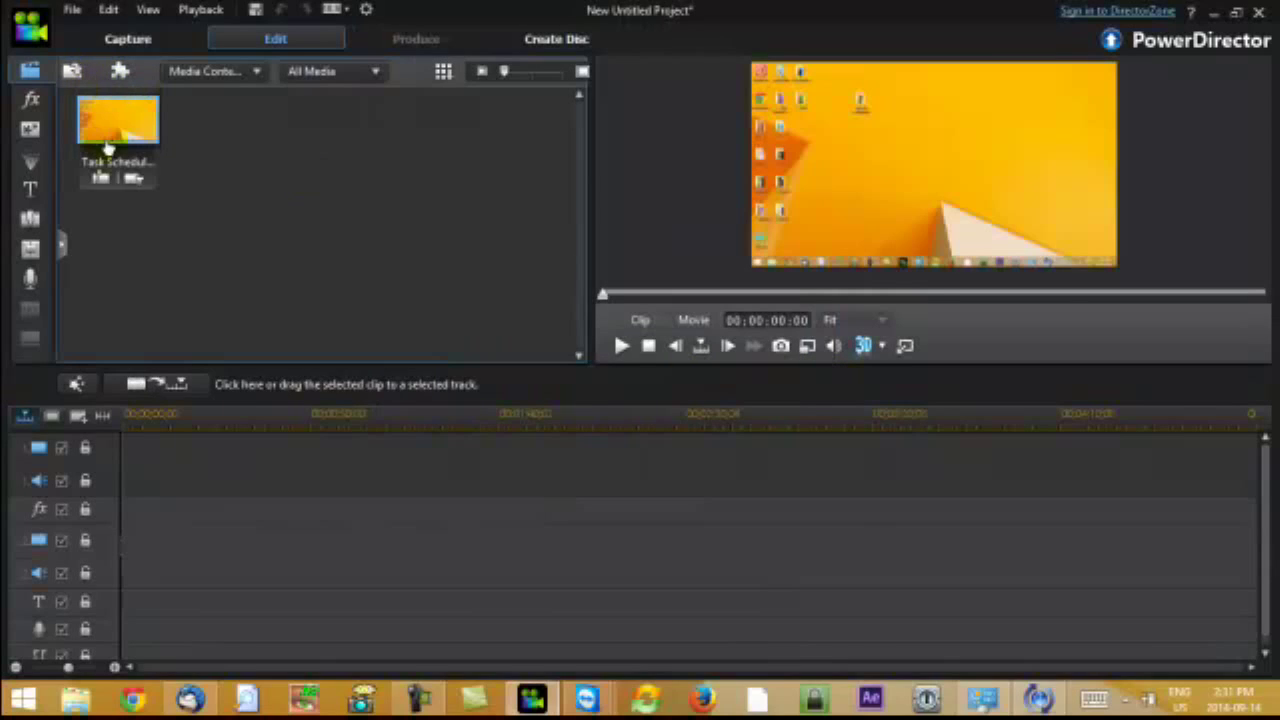
pyautogui.moveTo(116, 120); pyautogui.dragTo(280, 464)
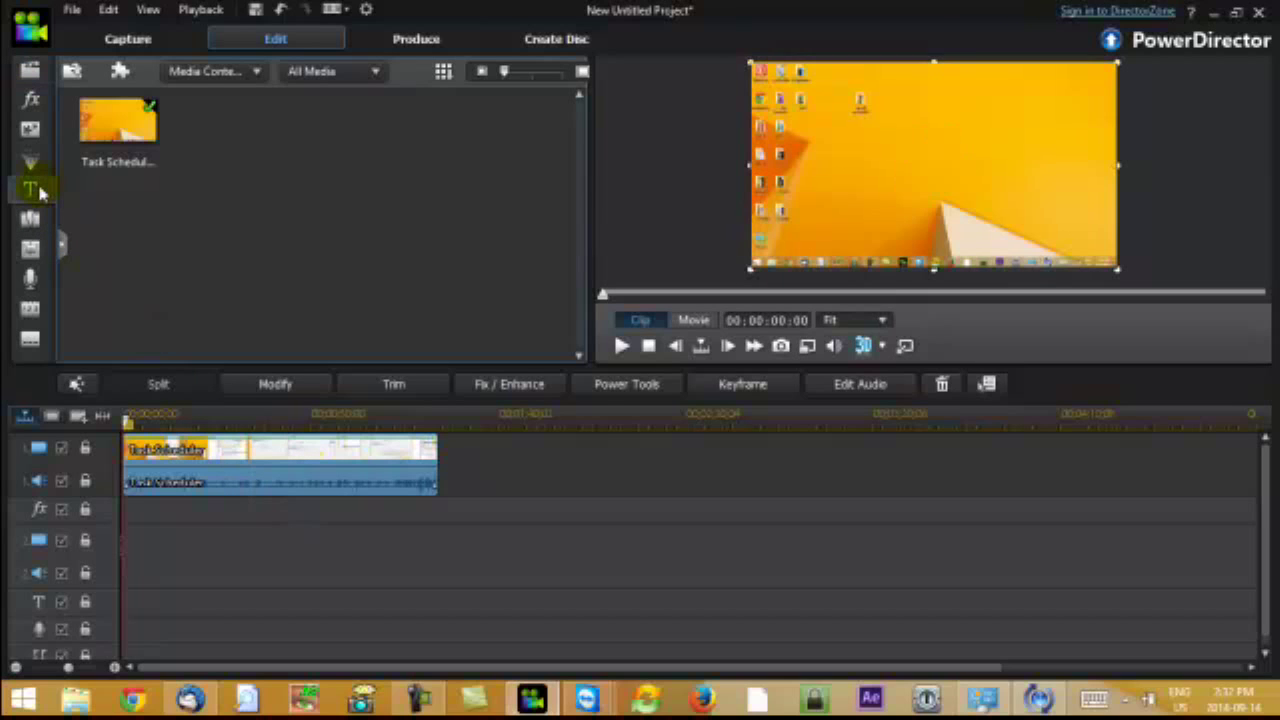
# - Browse the Title Room's Custom templates for a title to place under the video
pyautogui.click(32, 188)
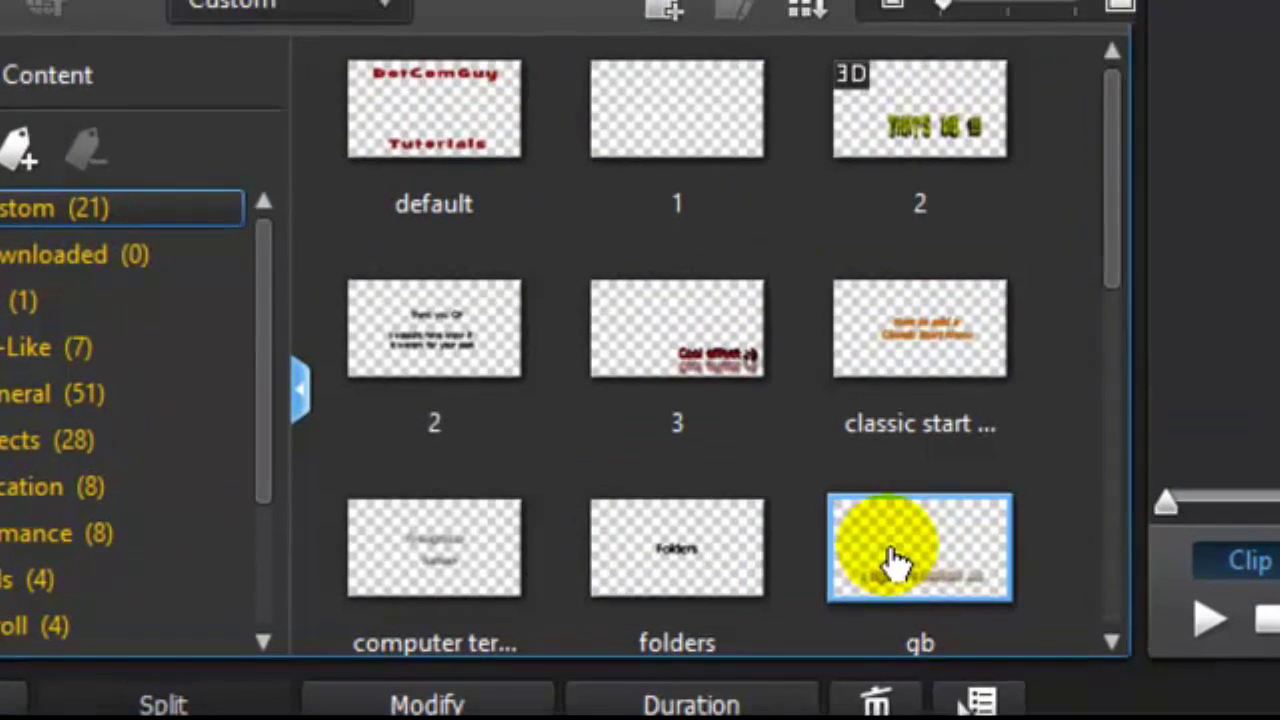
pyautogui.scroll(-3)
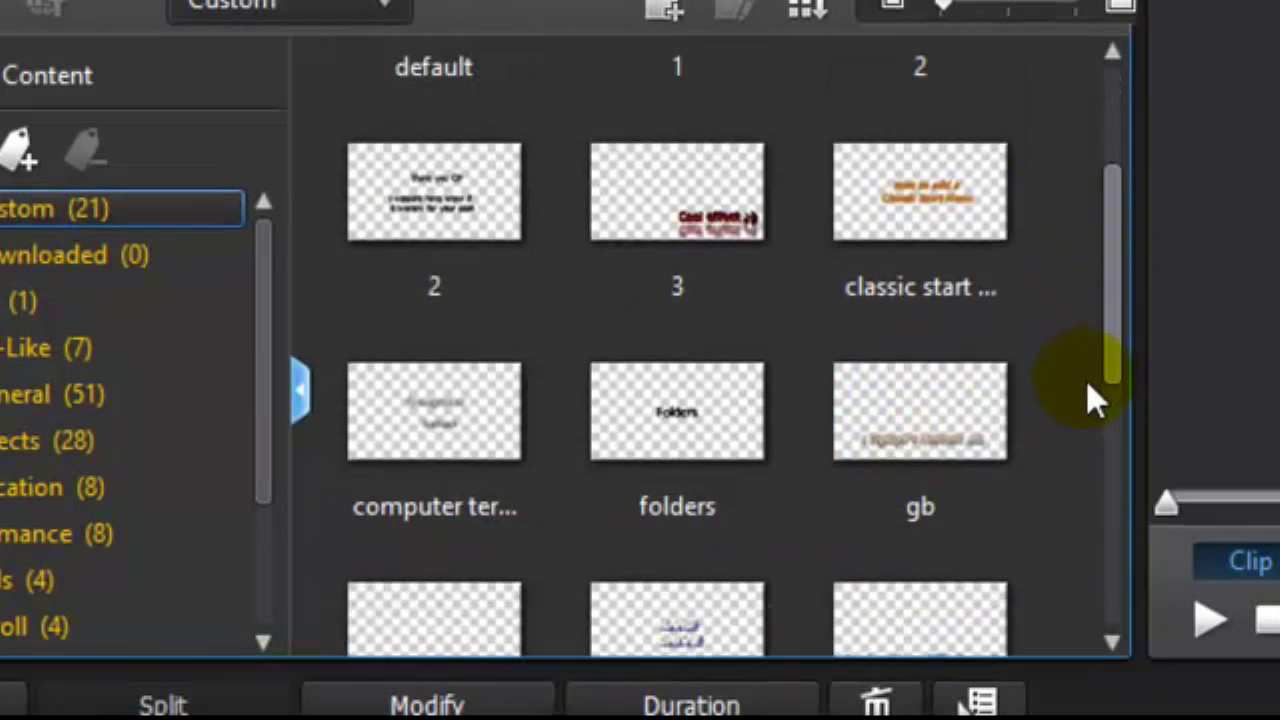
pyautogui.scroll(-3)
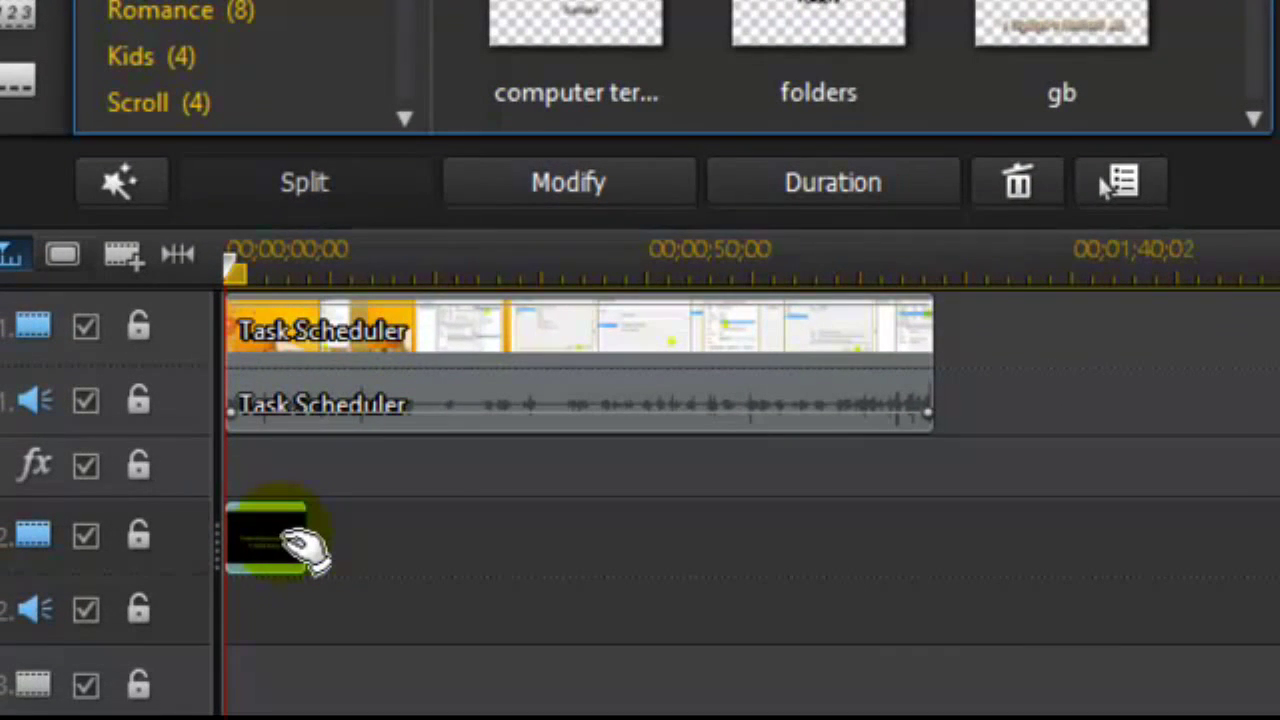
# - Edit the title clip in the Title Designer and raise its font size to 48
pyautogui.click(568, 182)
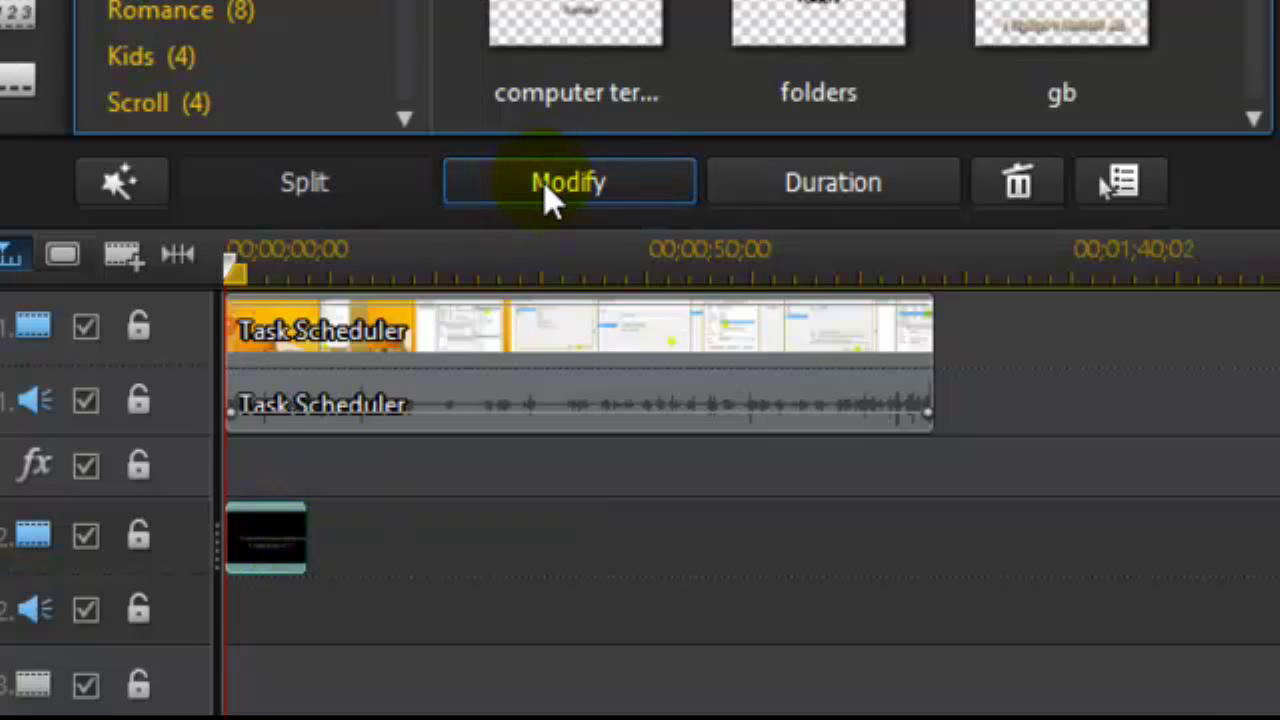
pyautogui.click(568, 182)
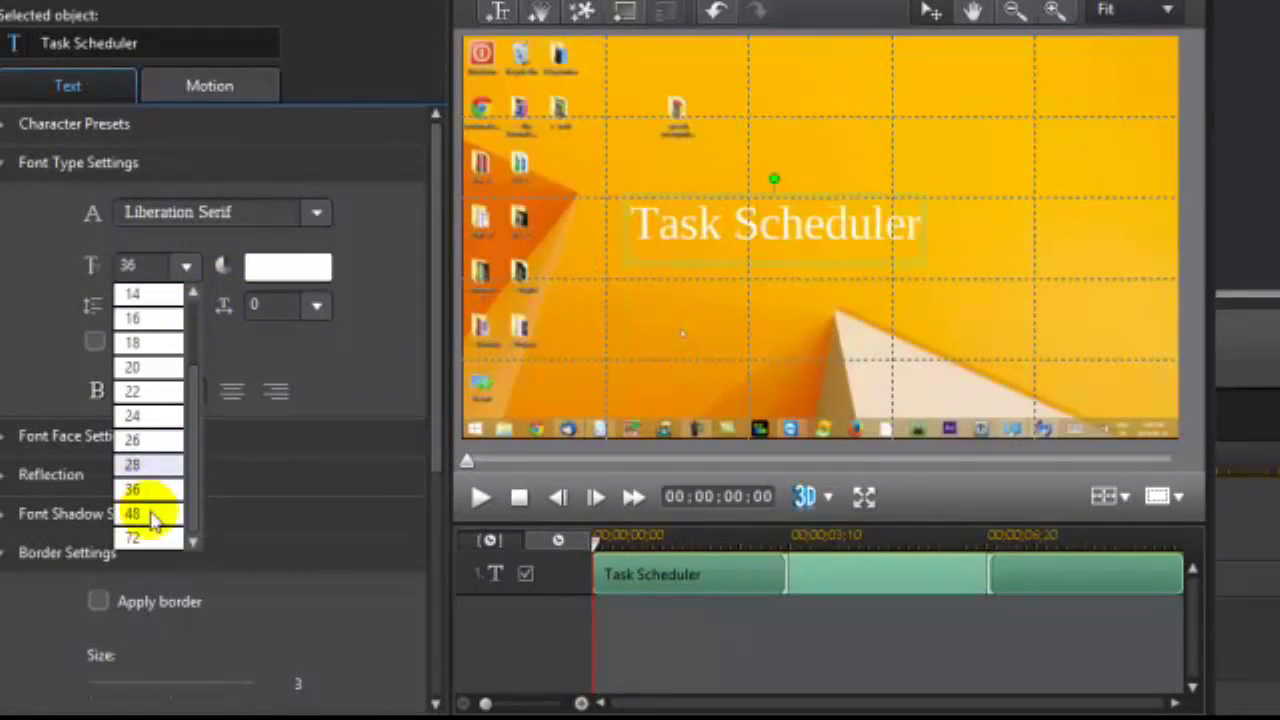
pyautogui.click(132, 512)
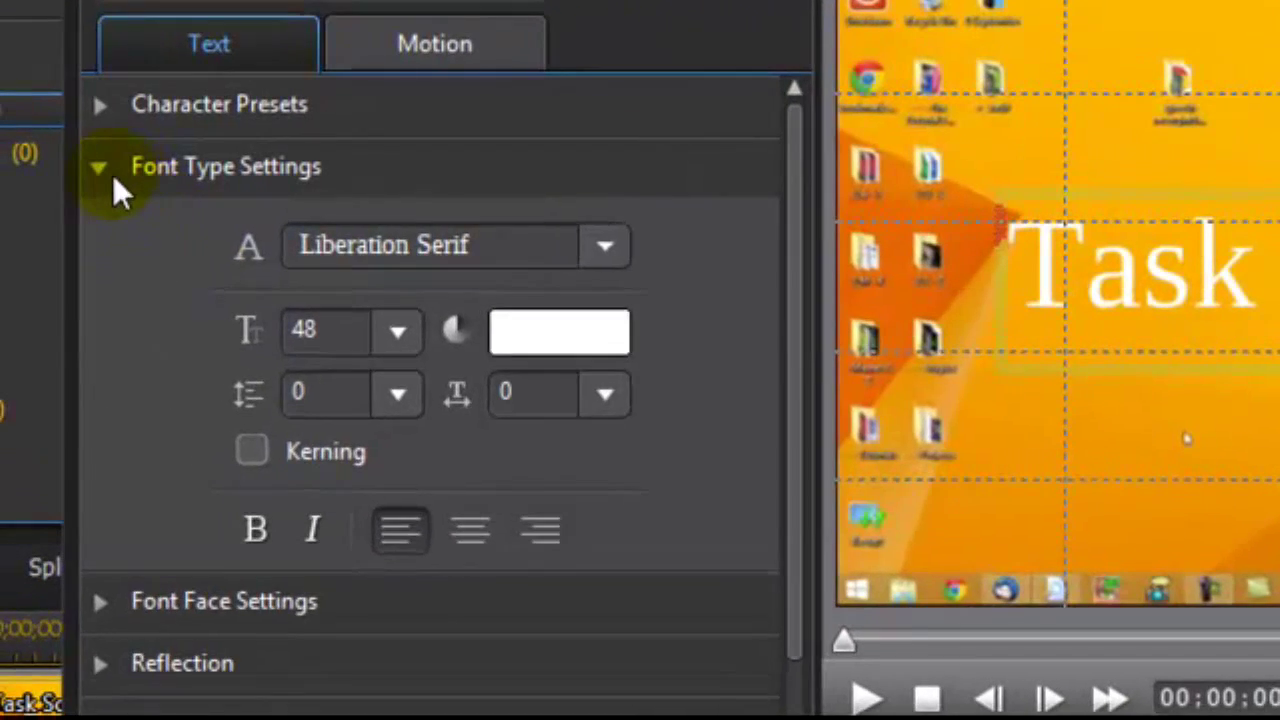
pyautogui.click(100, 166)
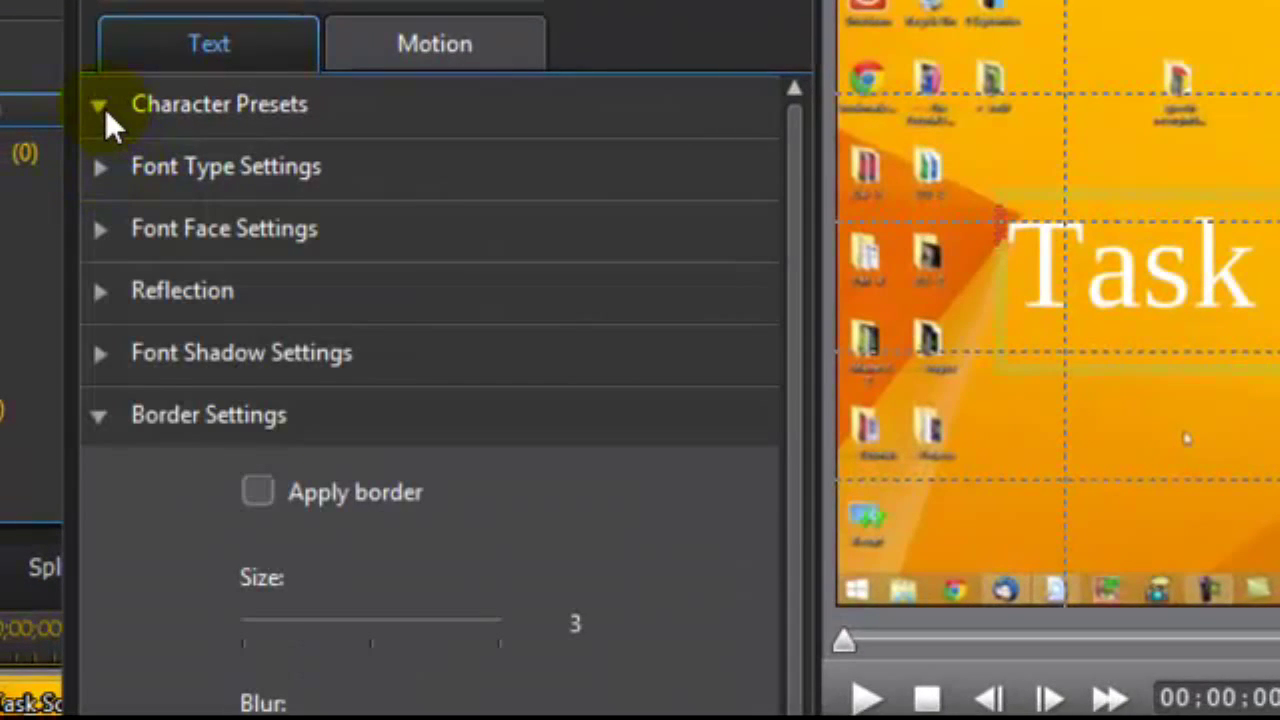
pyautogui.click(98, 104)
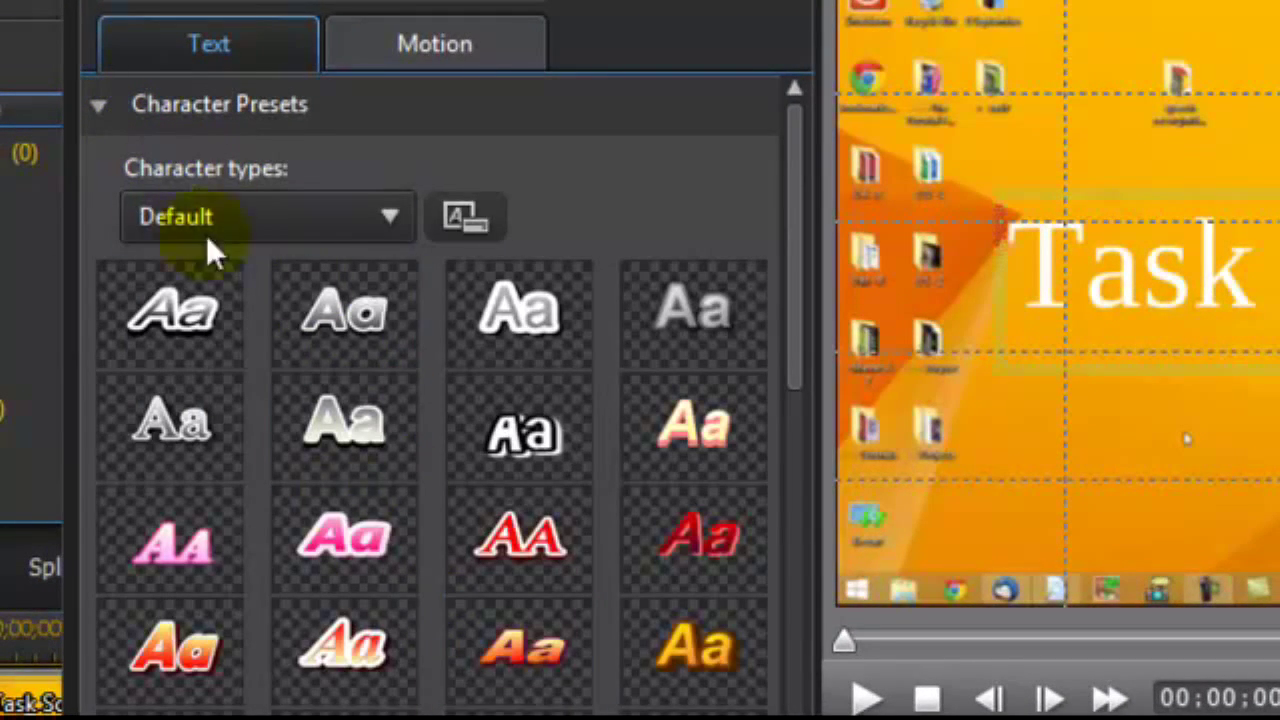
pyautogui.click(100, 104)
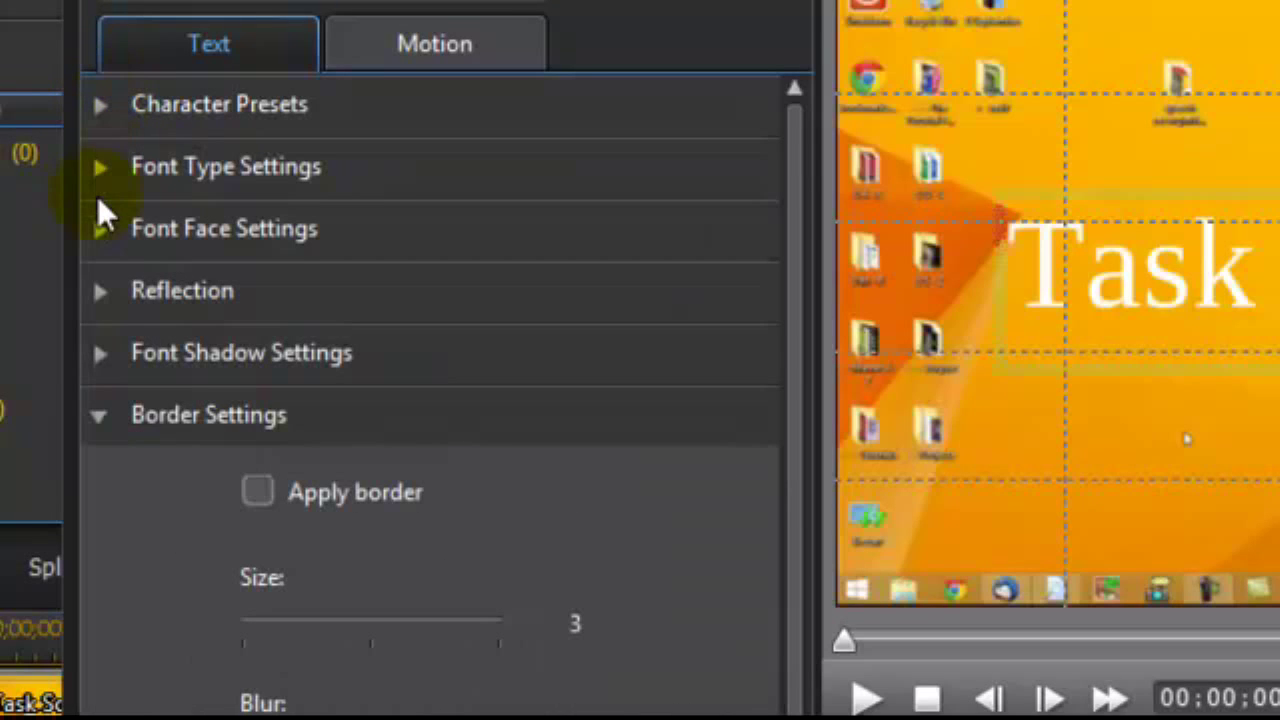
pyautogui.moveTo(104, 244)
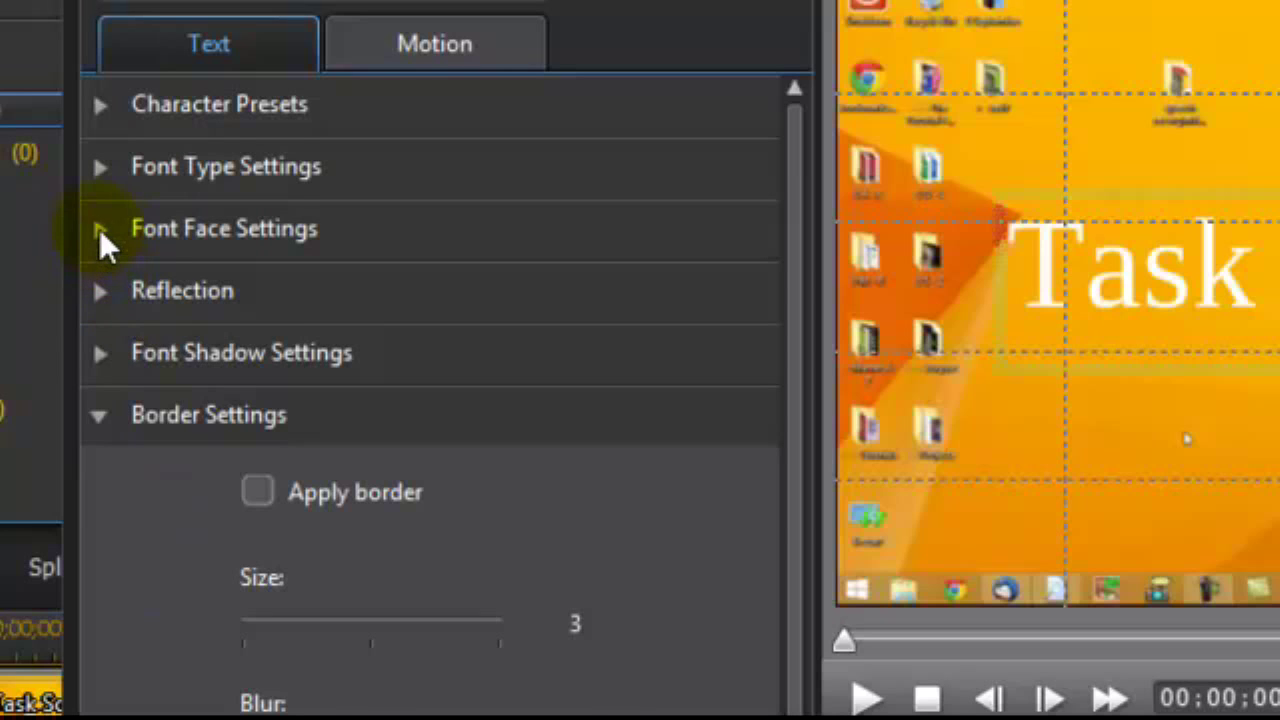
pyautogui.click(100, 228)
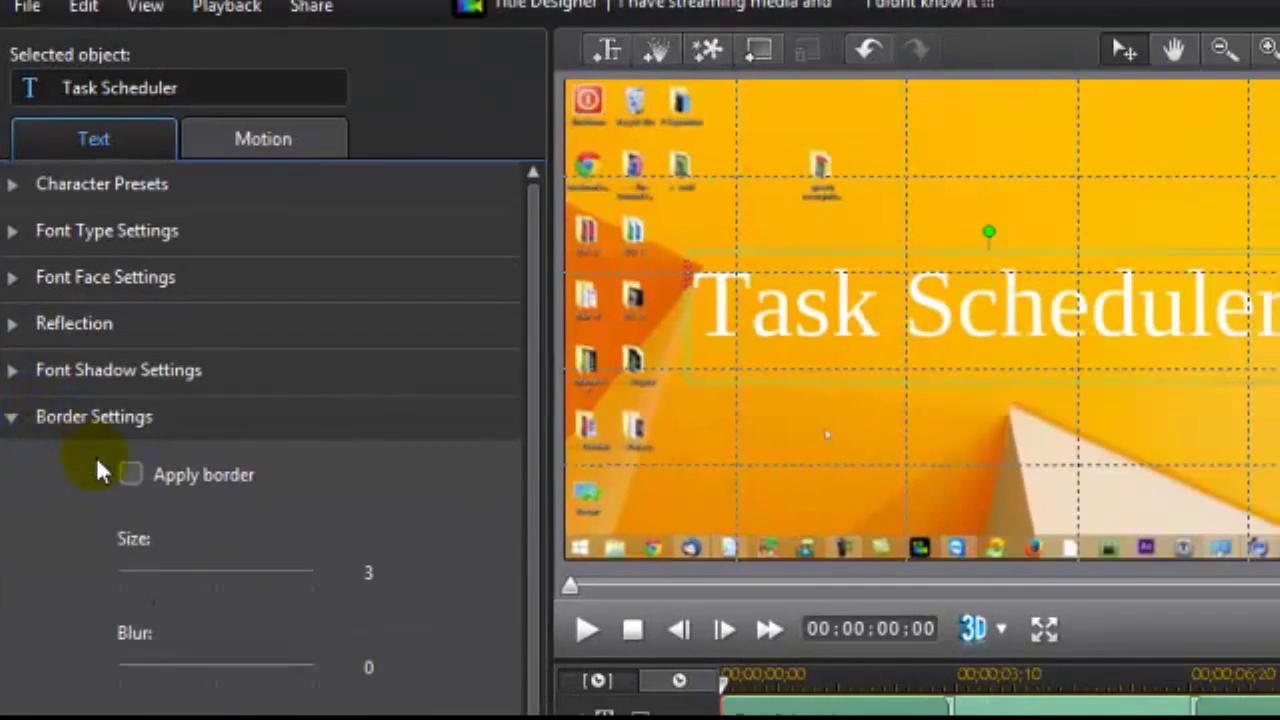
# - Give the title a black uniform border
pyautogui.click(130, 474)
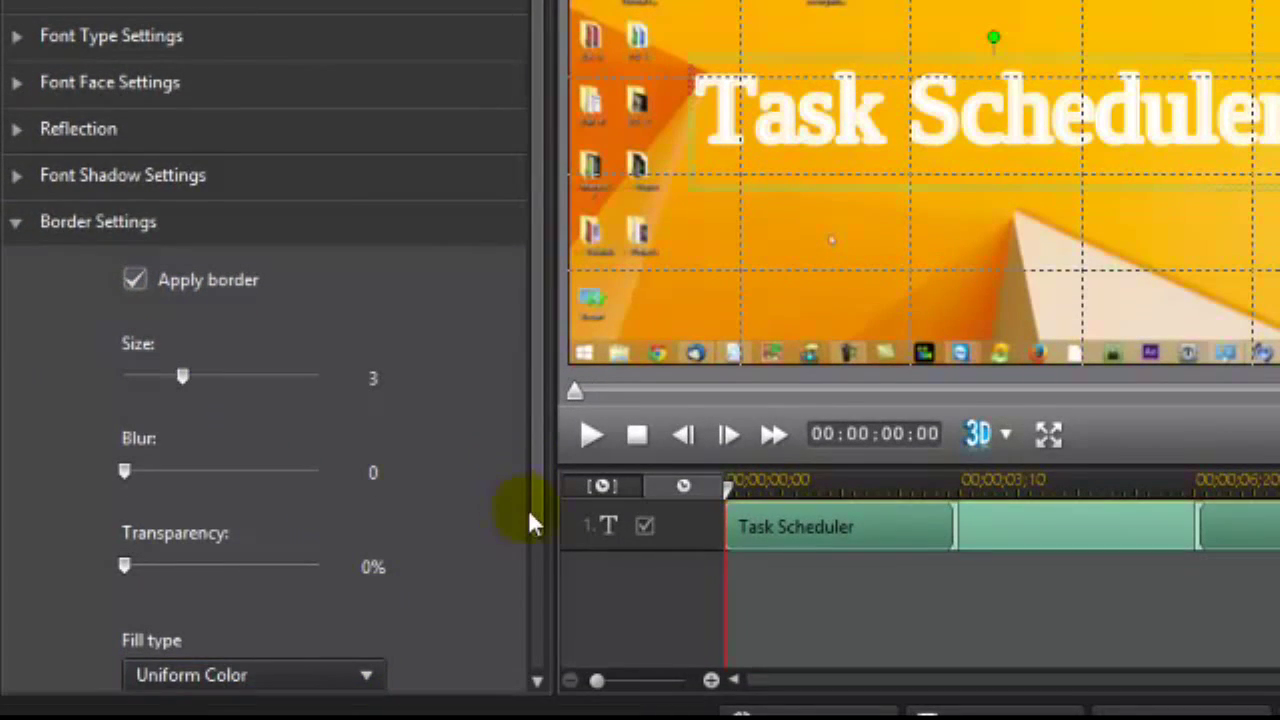
pyautogui.scroll(-3)
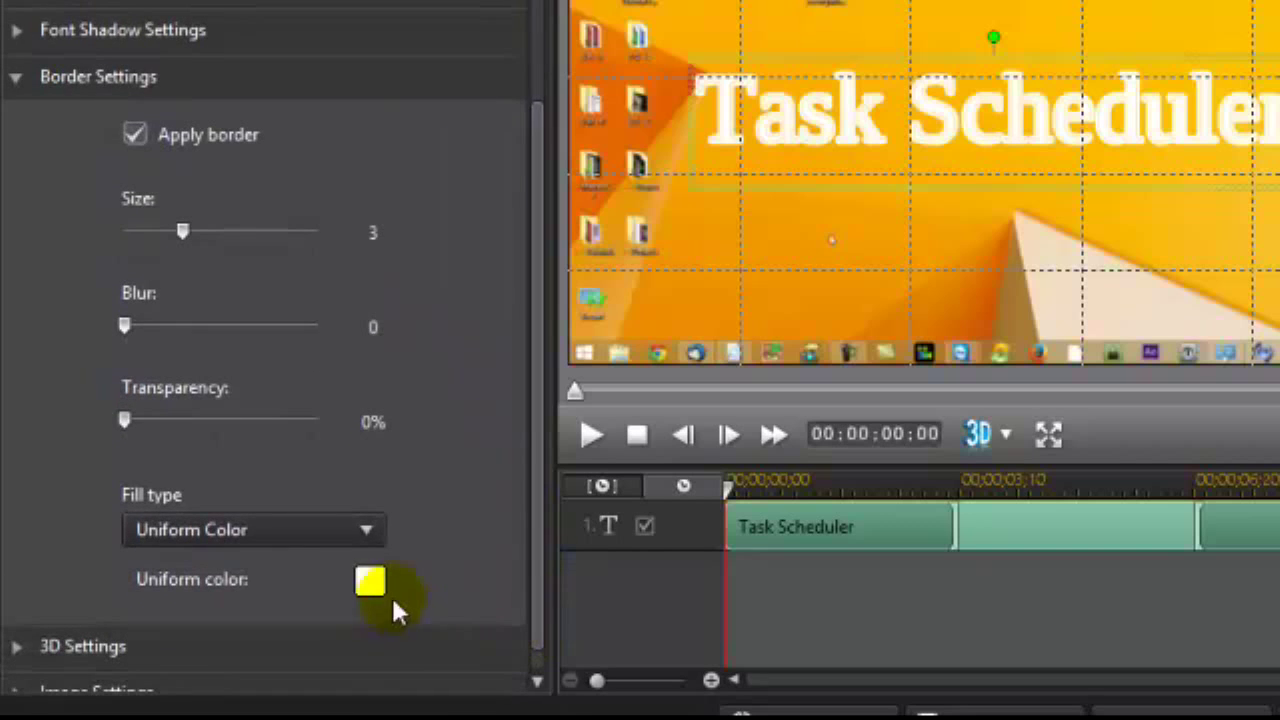
pyautogui.click(370, 580)
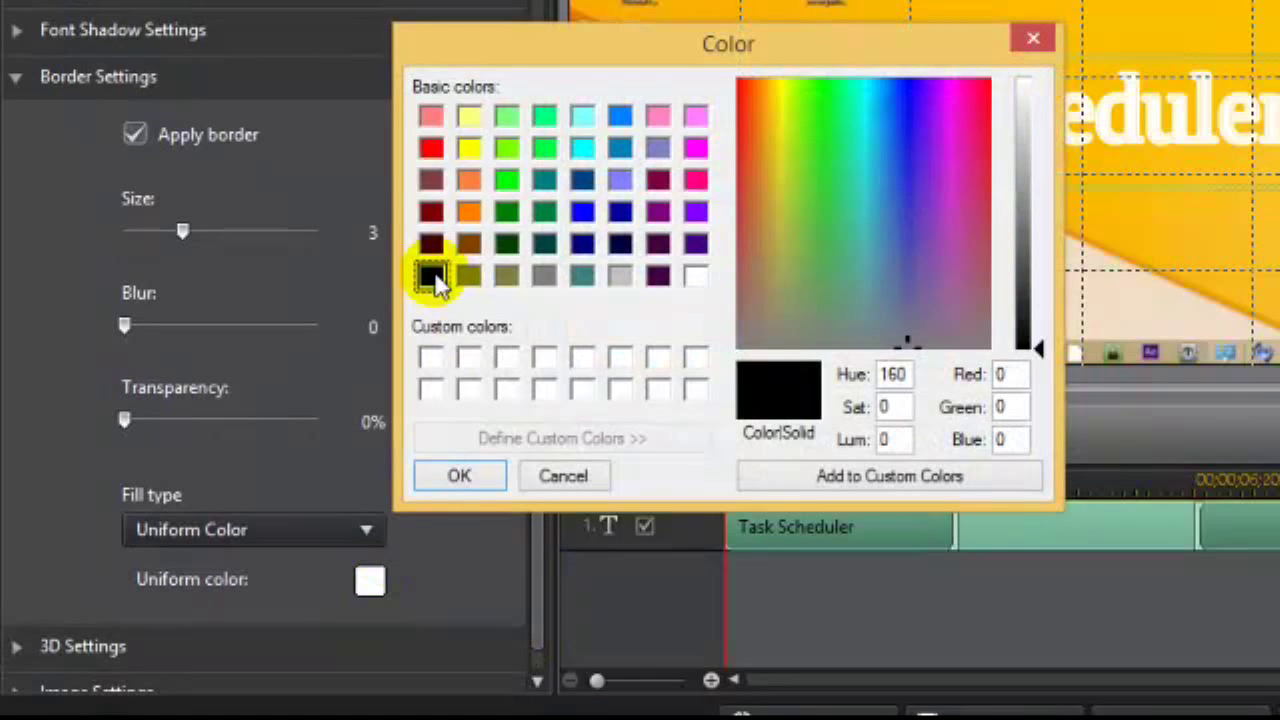
pyautogui.click(460, 476)
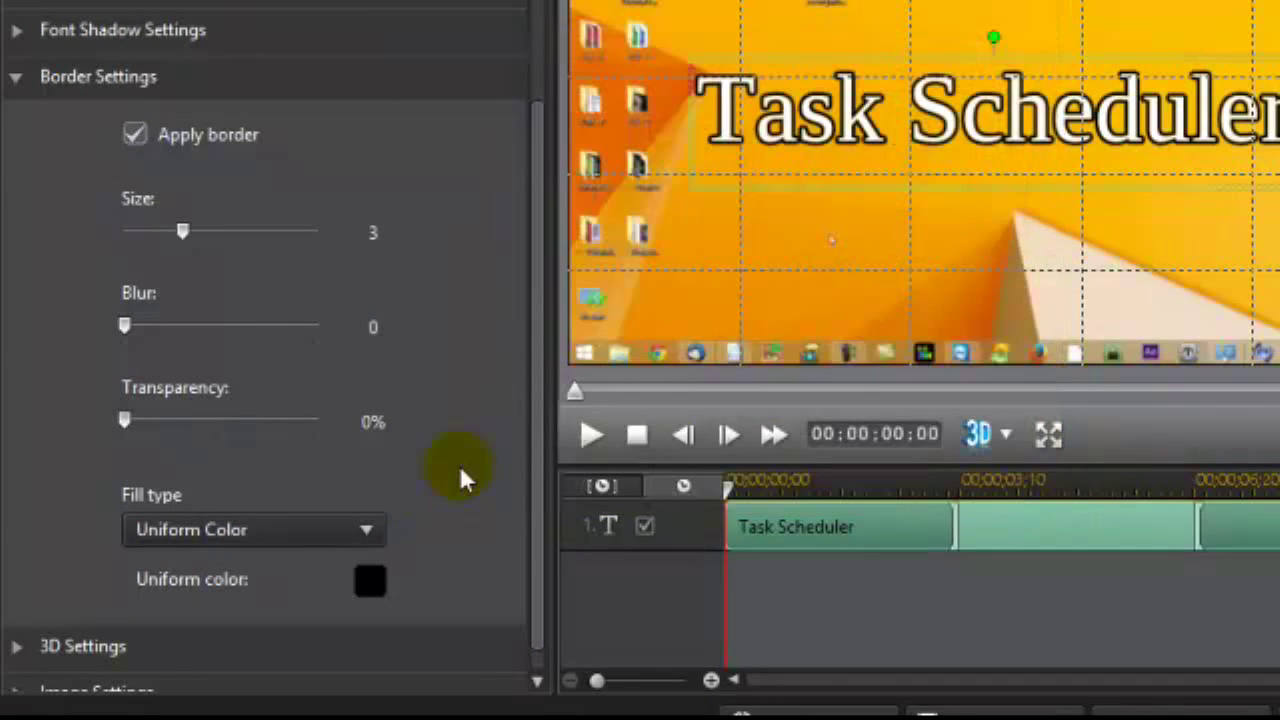
pyautogui.moveTo(90, 114)
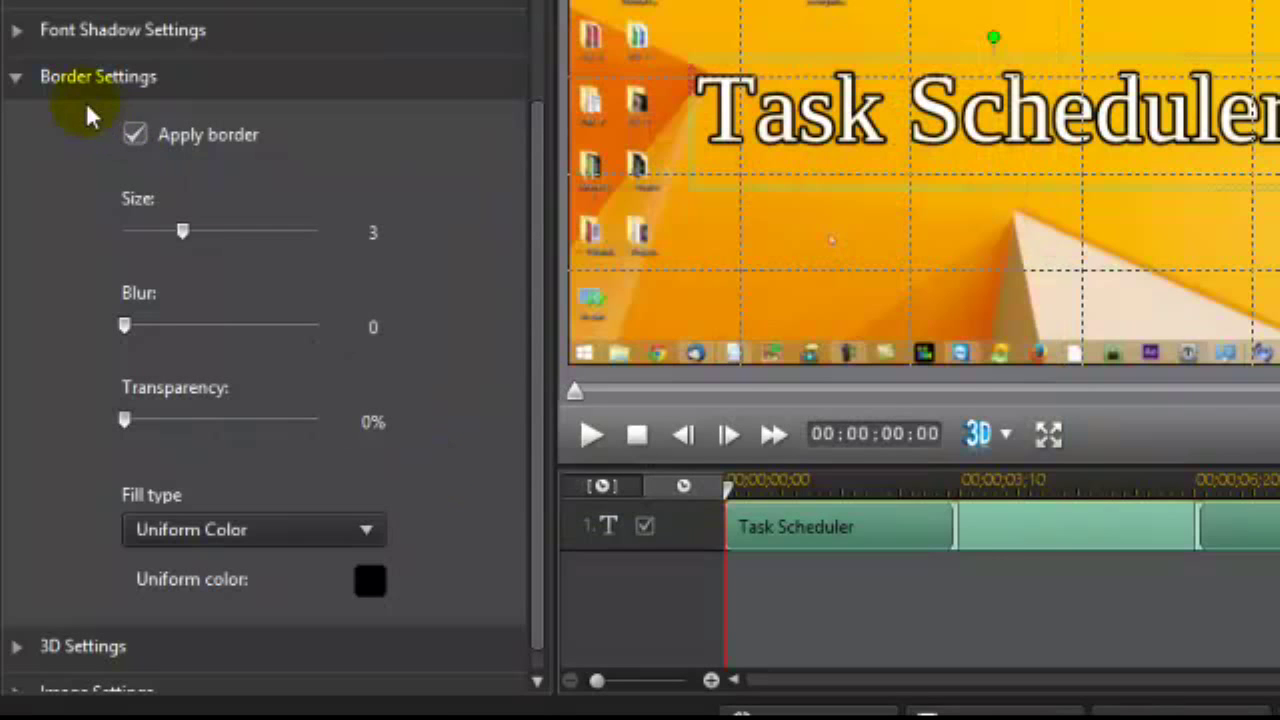
pyautogui.click(98, 76)
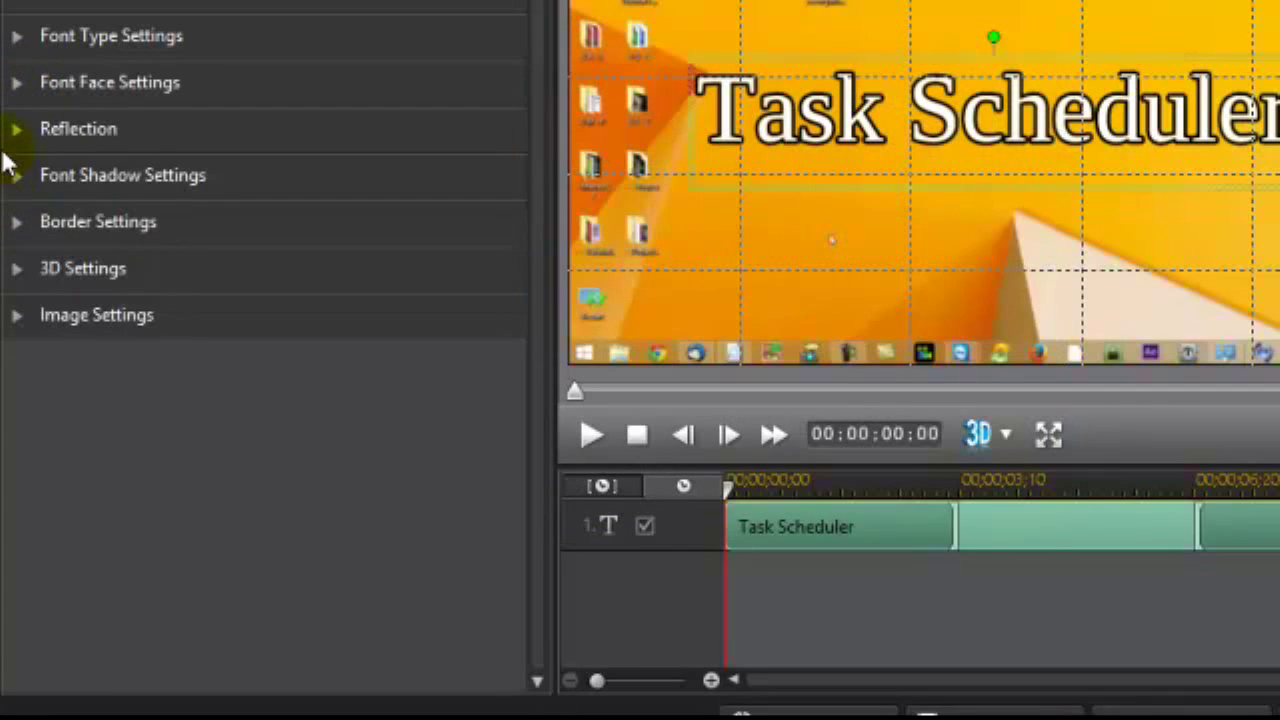
# - Apply a reflection beneath the title with Distance nudged to 1
pyautogui.click(132, 188)
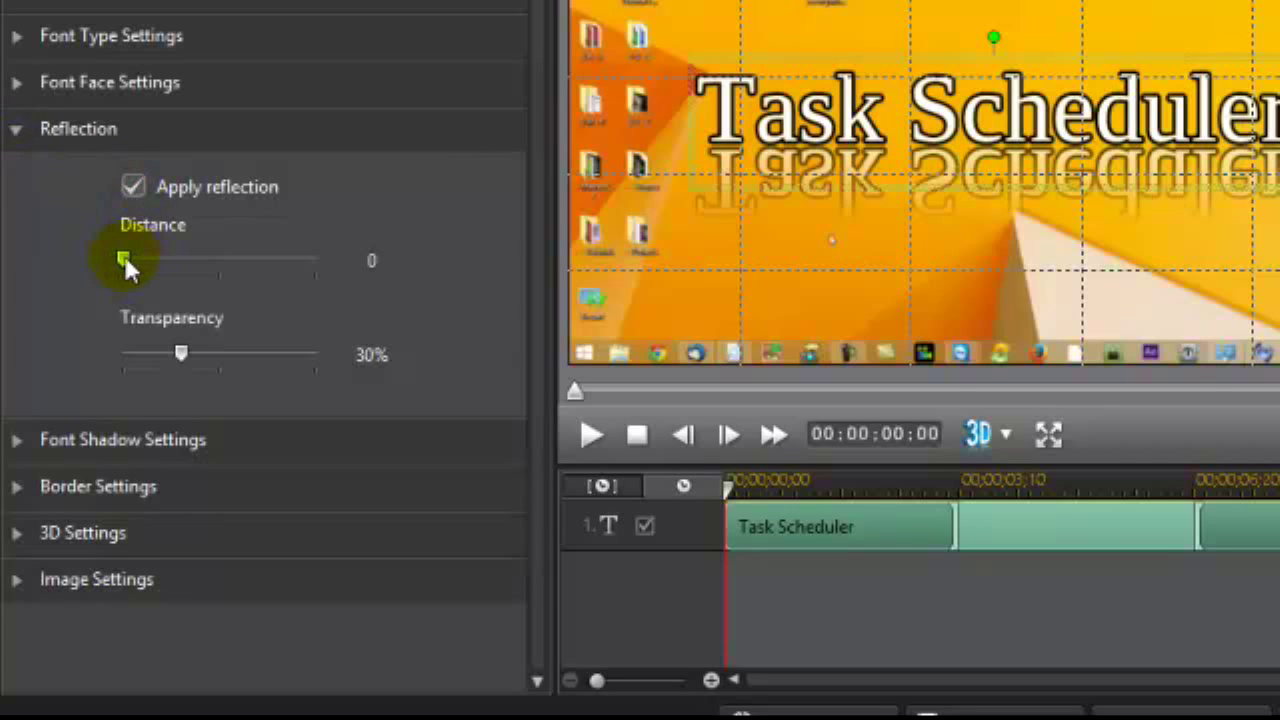
pyautogui.moveTo(124, 260); pyautogui.dragTo(192, 260)
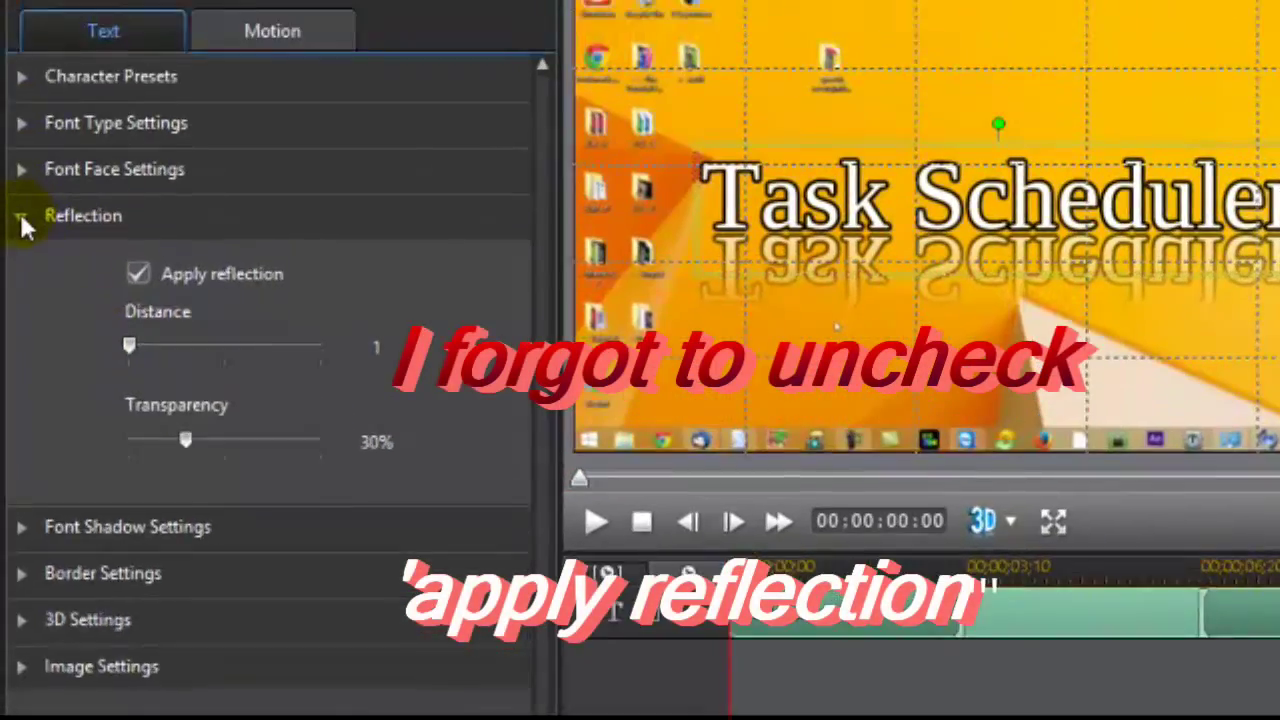
# - Browse the Motion tab's starting effect gallery for the title
pyautogui.click(272, 30)
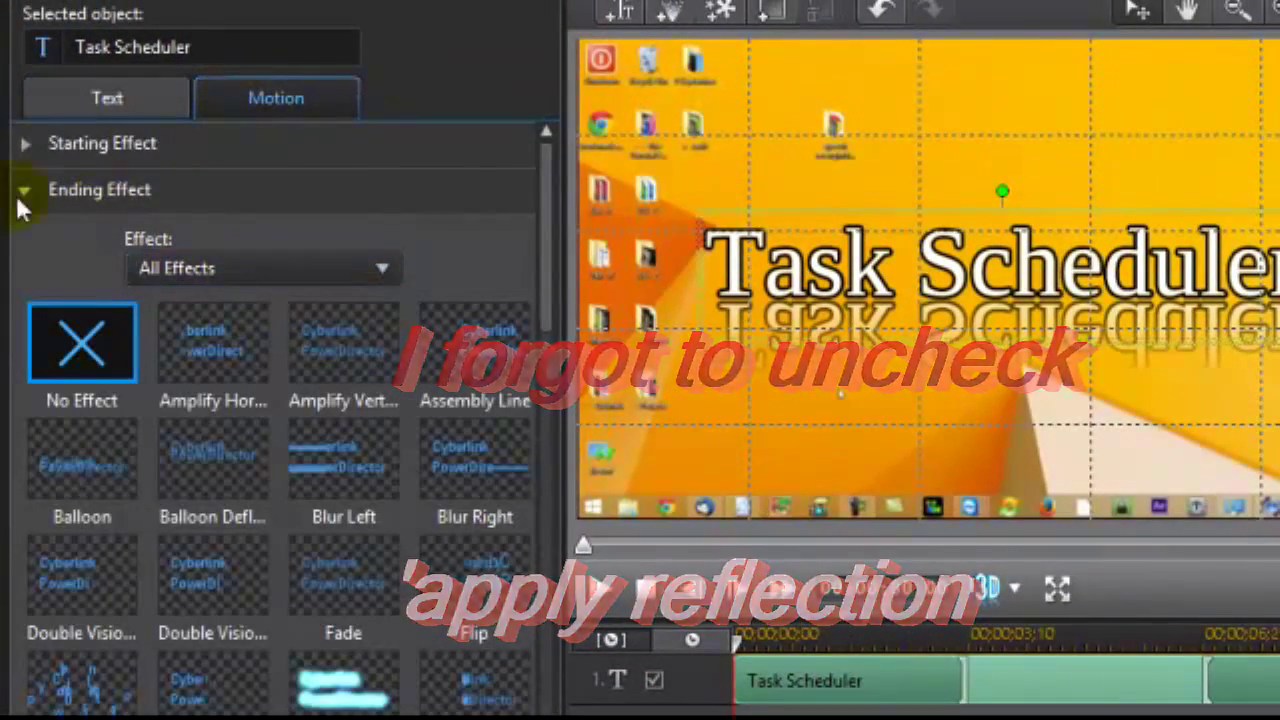
pyautogui.click(24, 144)
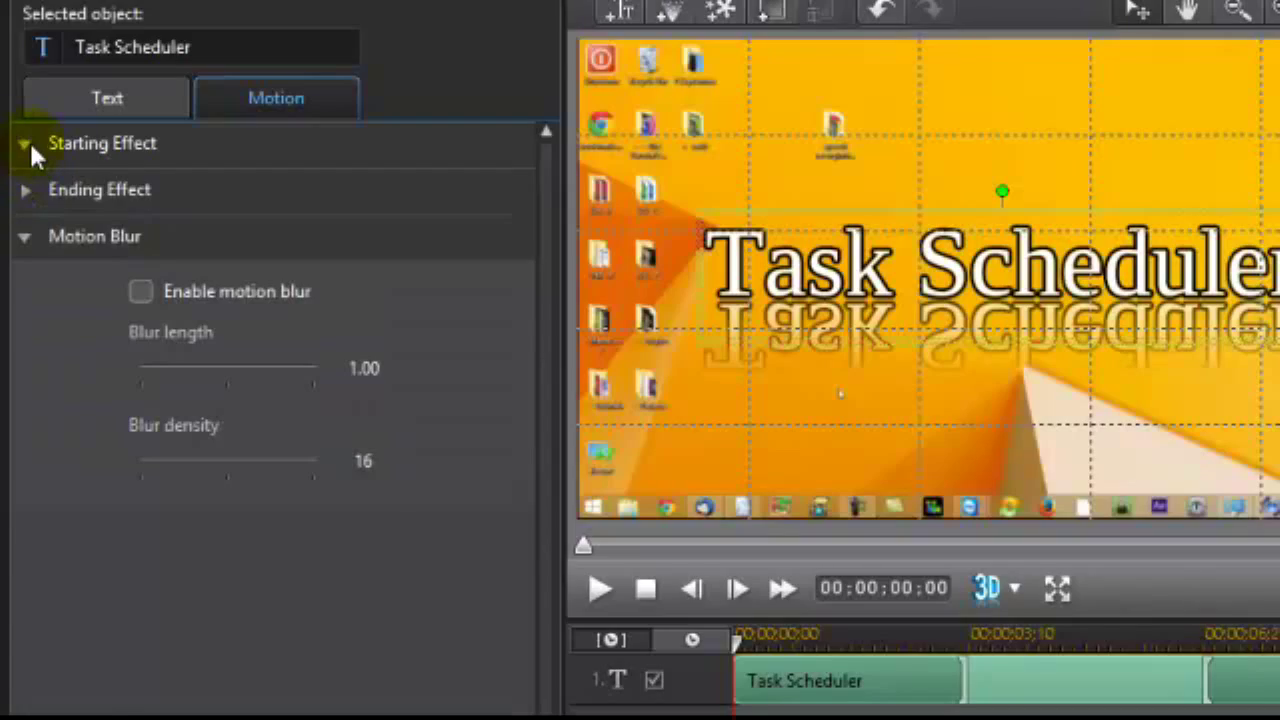
pyautogui.click(24, 144)
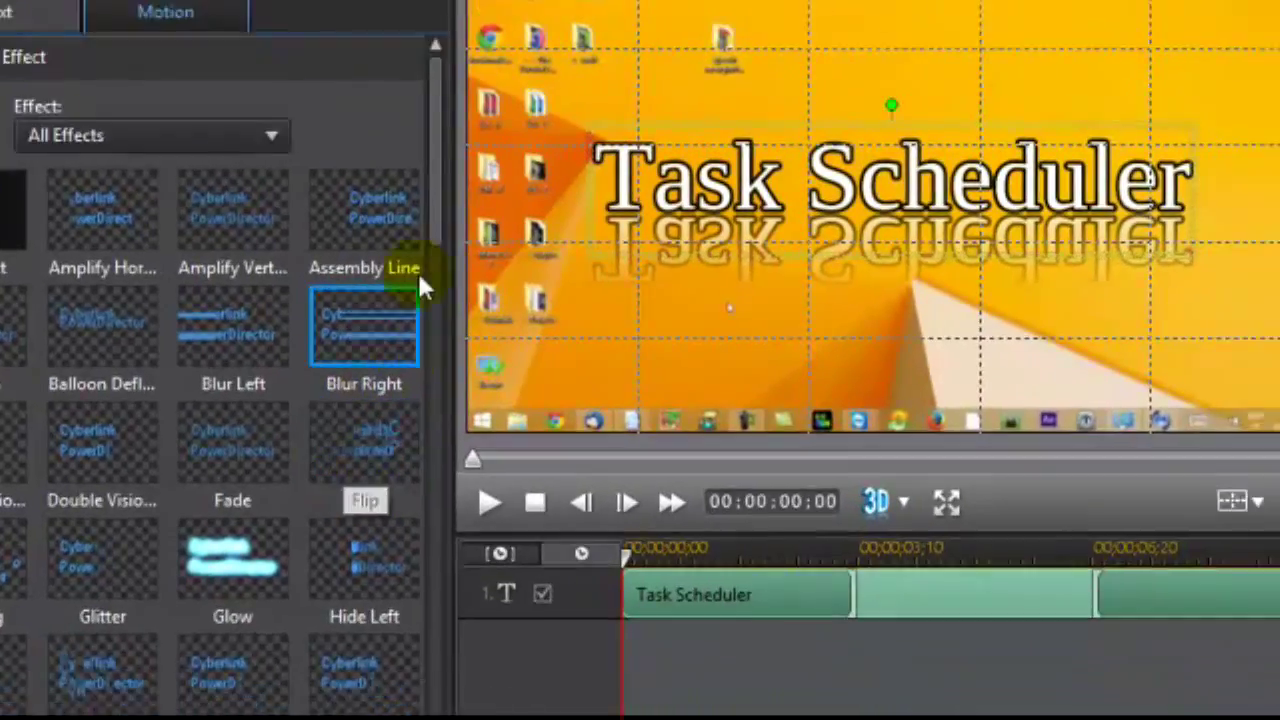
pyautogui.scroll(-3)
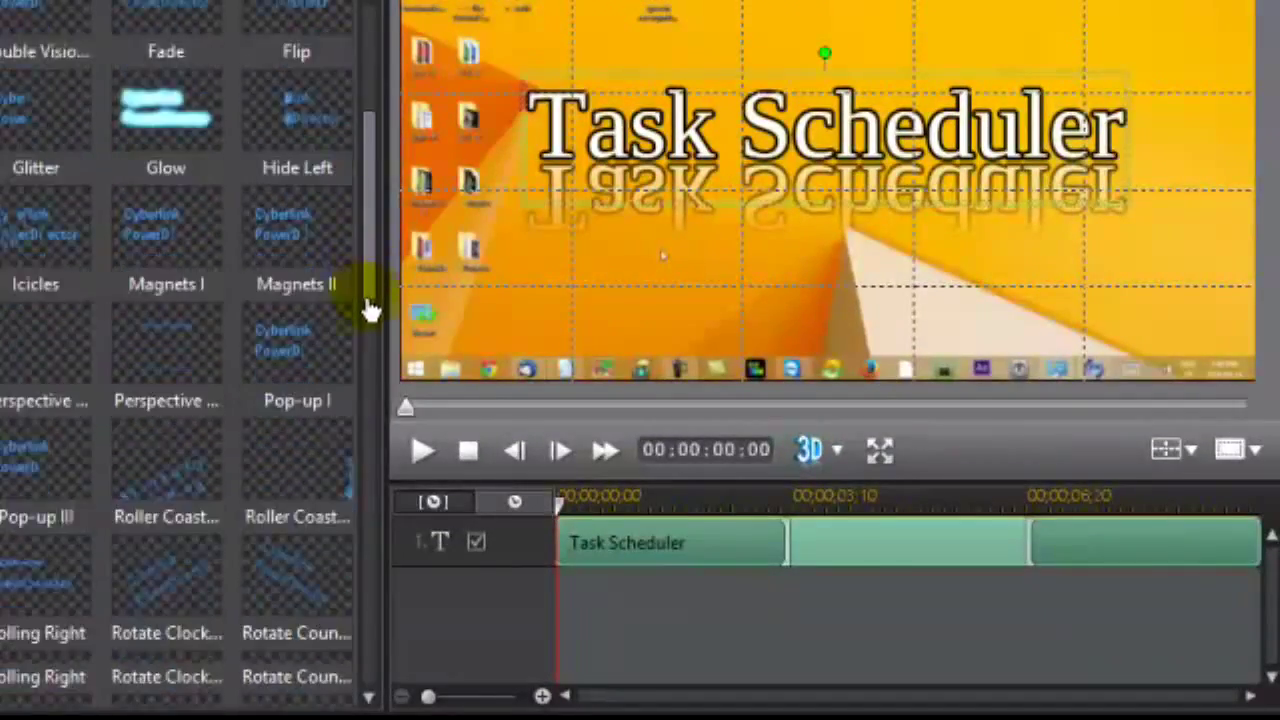
pyautogui.scroll(-3)
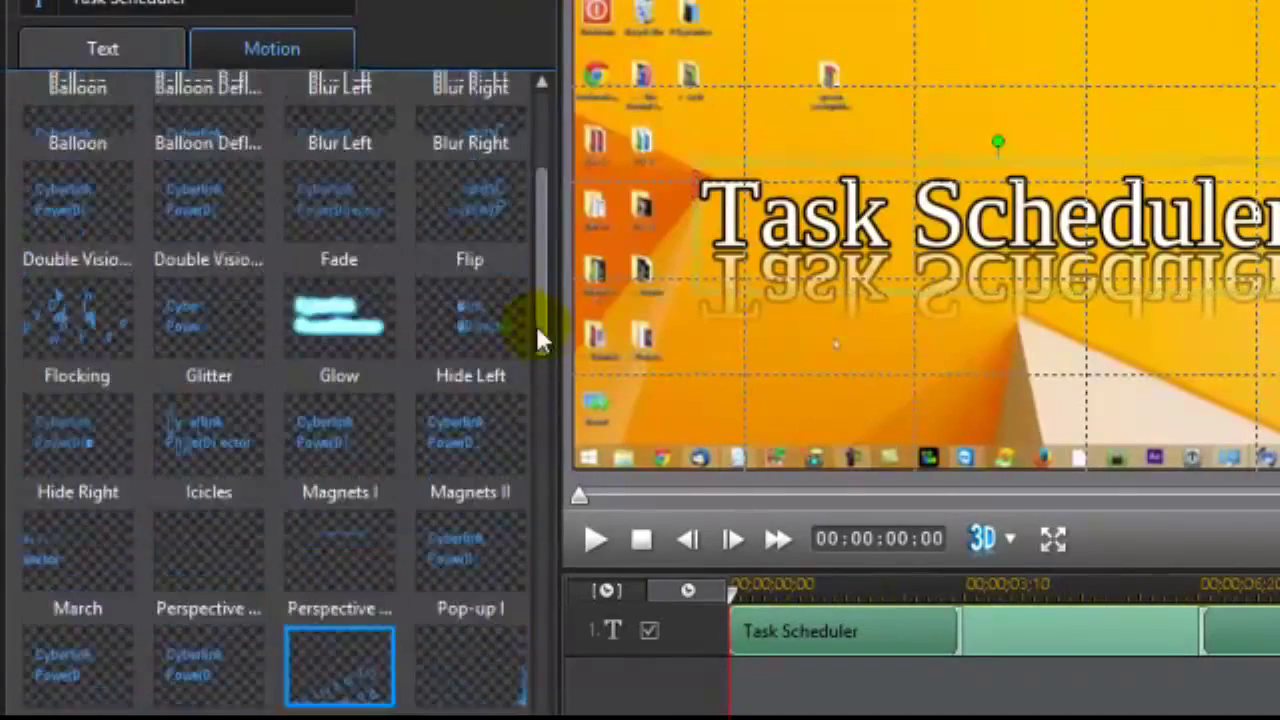
# - Apply an ending motion effect to the title and save the designer edits
pyautogui.click(18, 100)
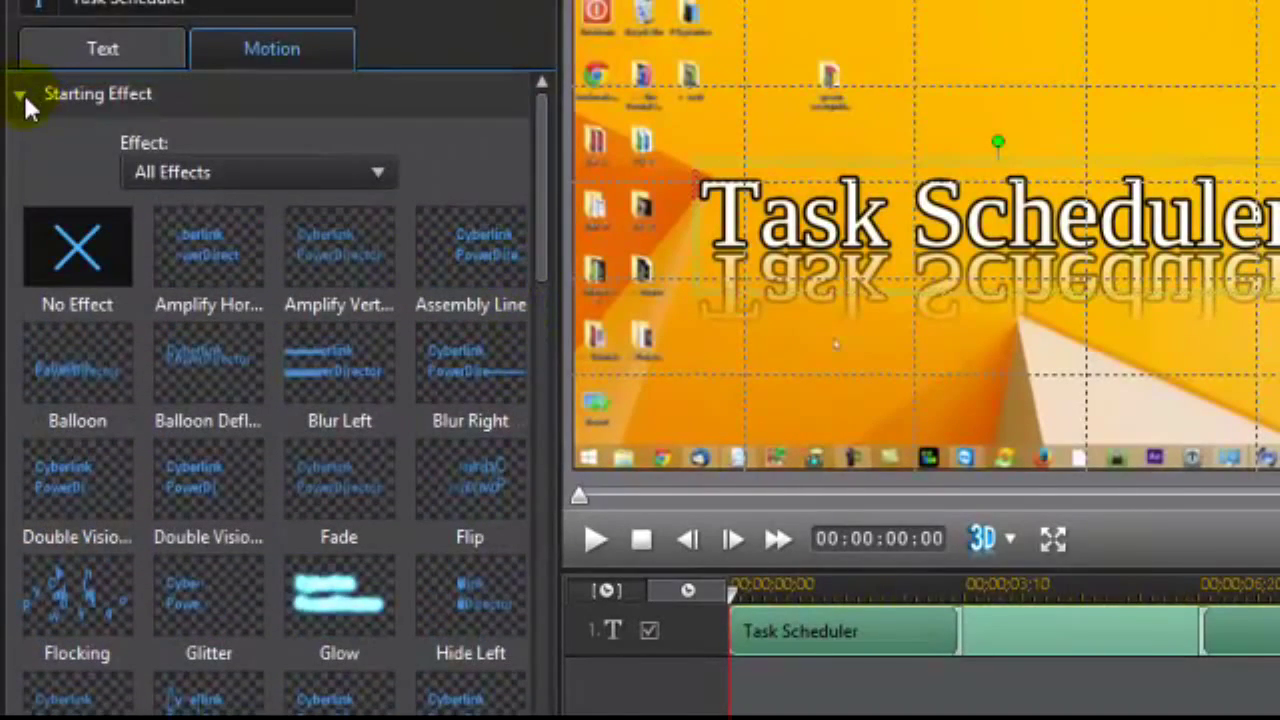
pyautogui.click(20, 94)
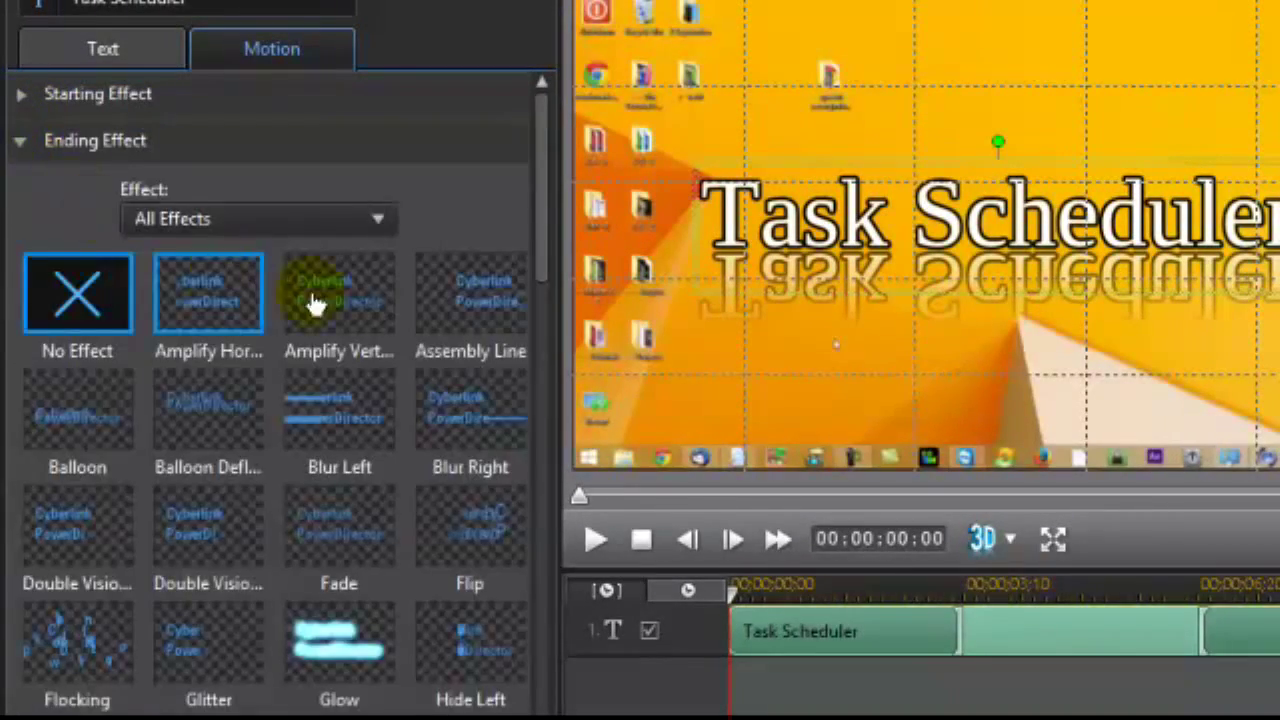
pyautogui.click(76, 642)
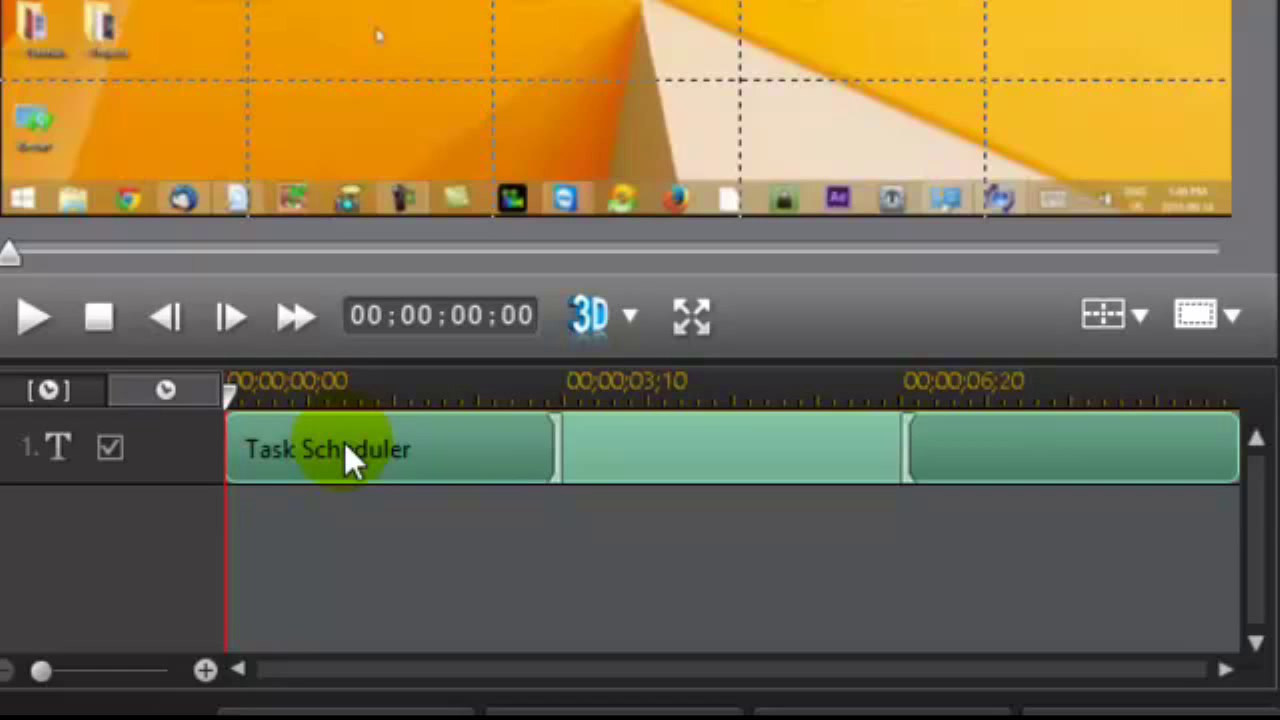
pyautogui.moveTo(1000, 490)
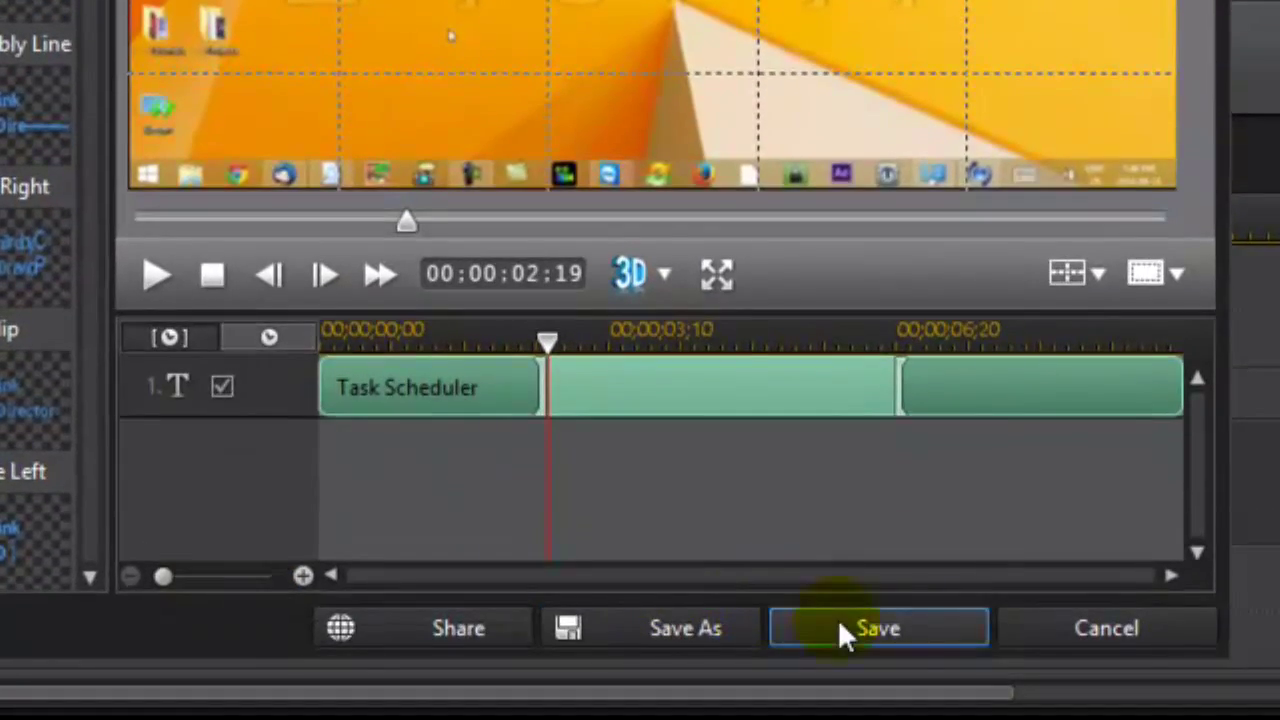
pyautogui.click(876, 628)
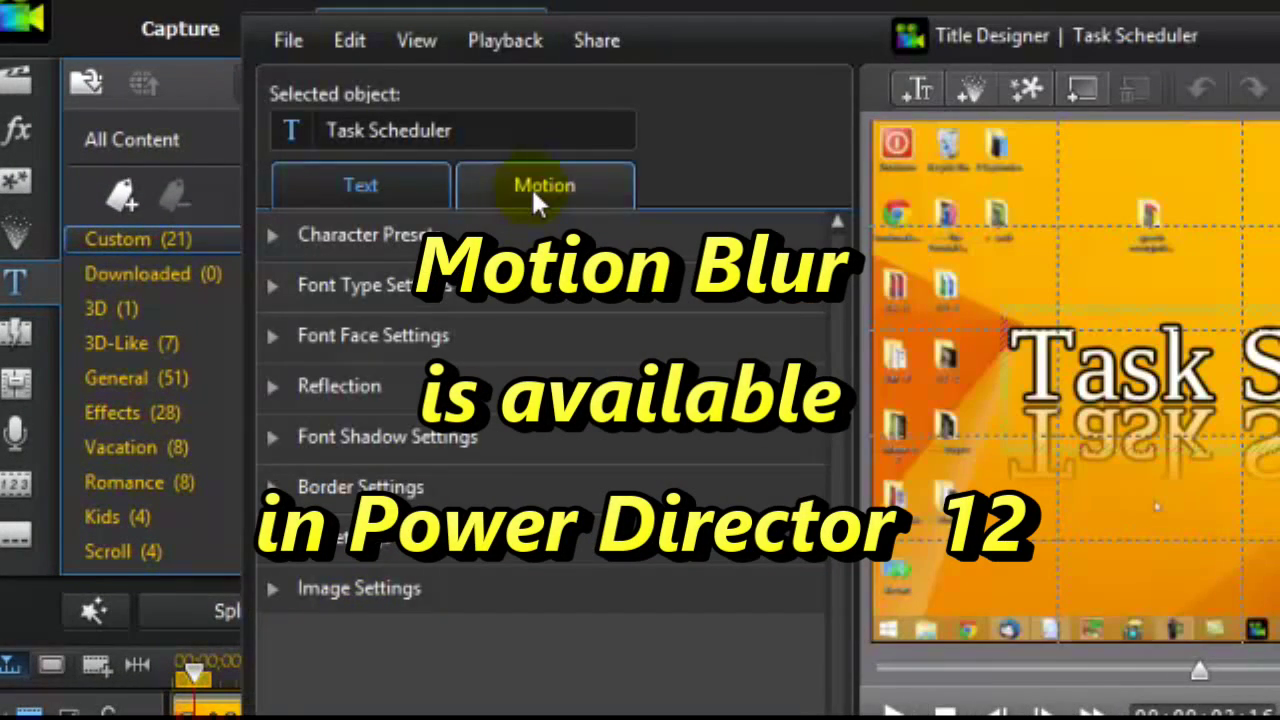
pyautogui.click(544, 184)
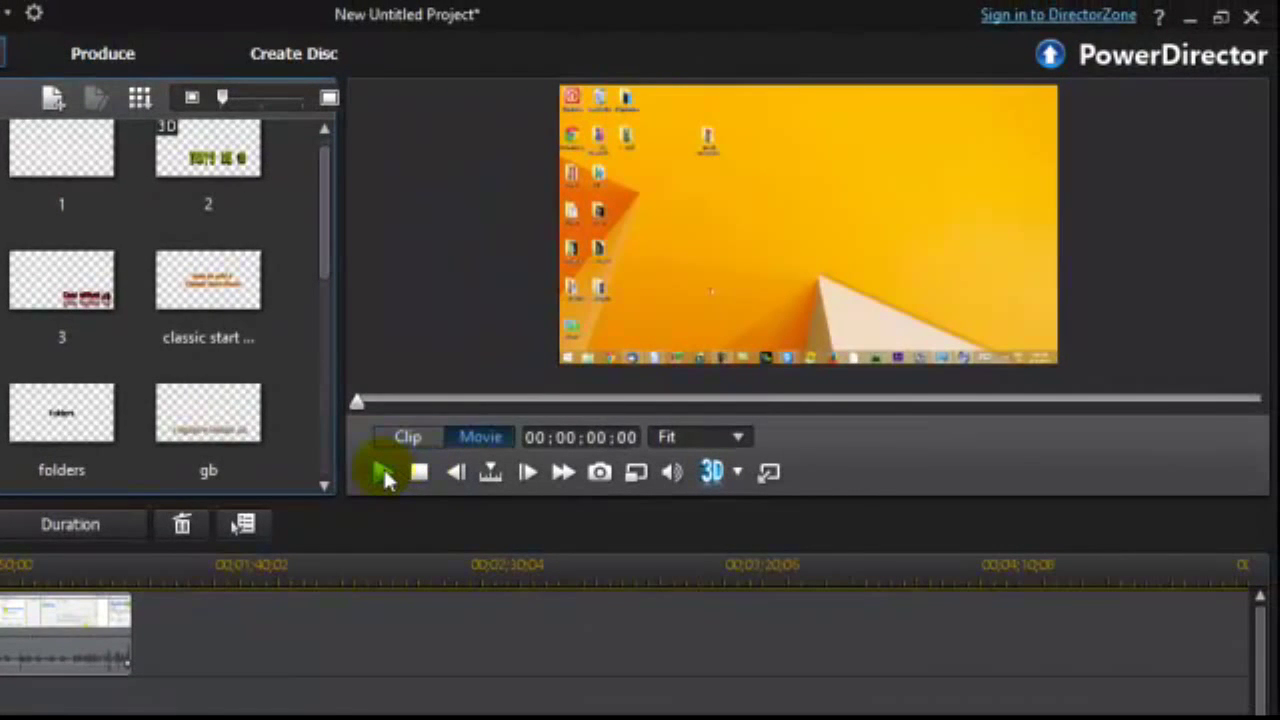
pyautogui.click(384, 472)
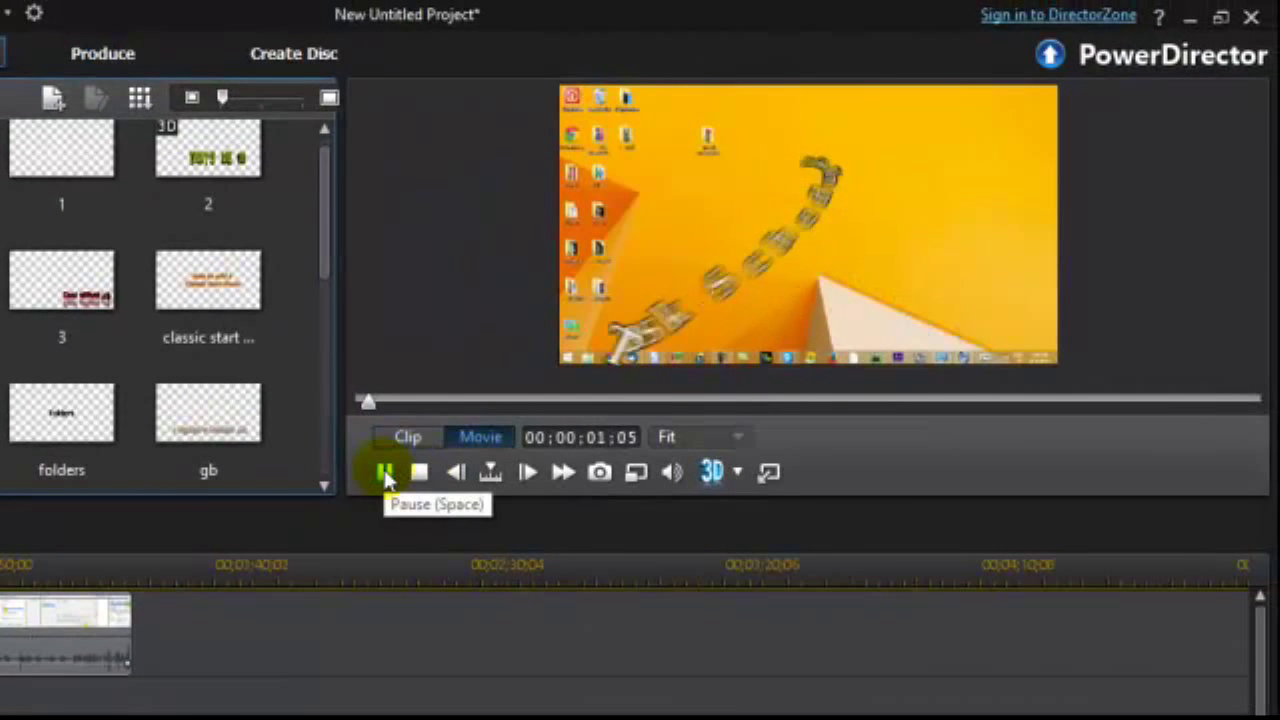
pyautogui.click(384, 472)
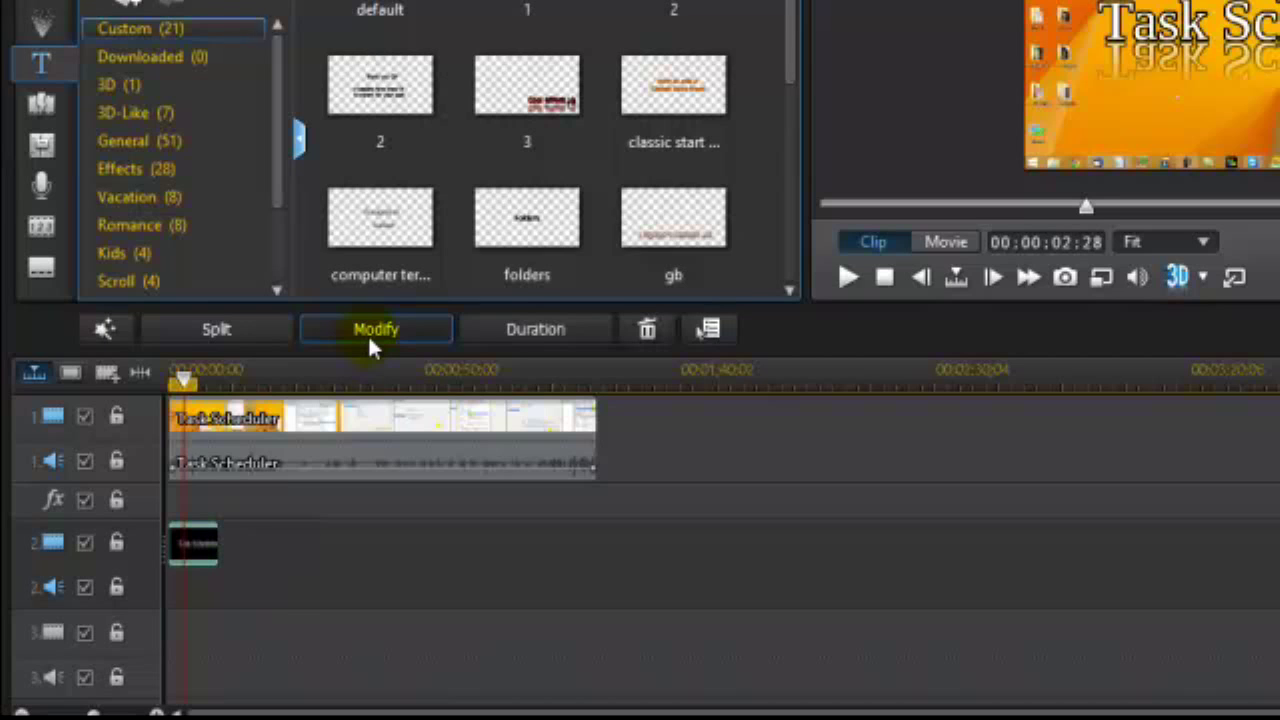
# - Reopen the title, adjust its reflection setting, and move to the Motion settings
pyautogui.click(376, 328)
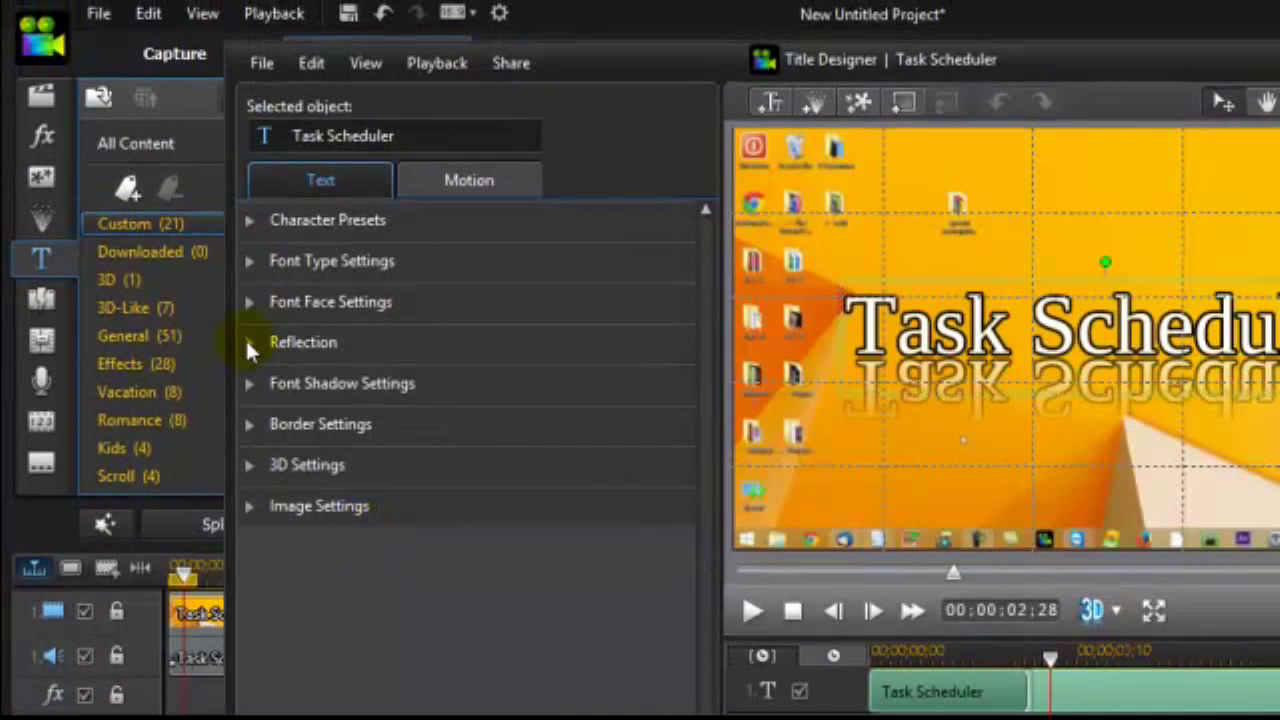
pyautogui.click(248, 342)
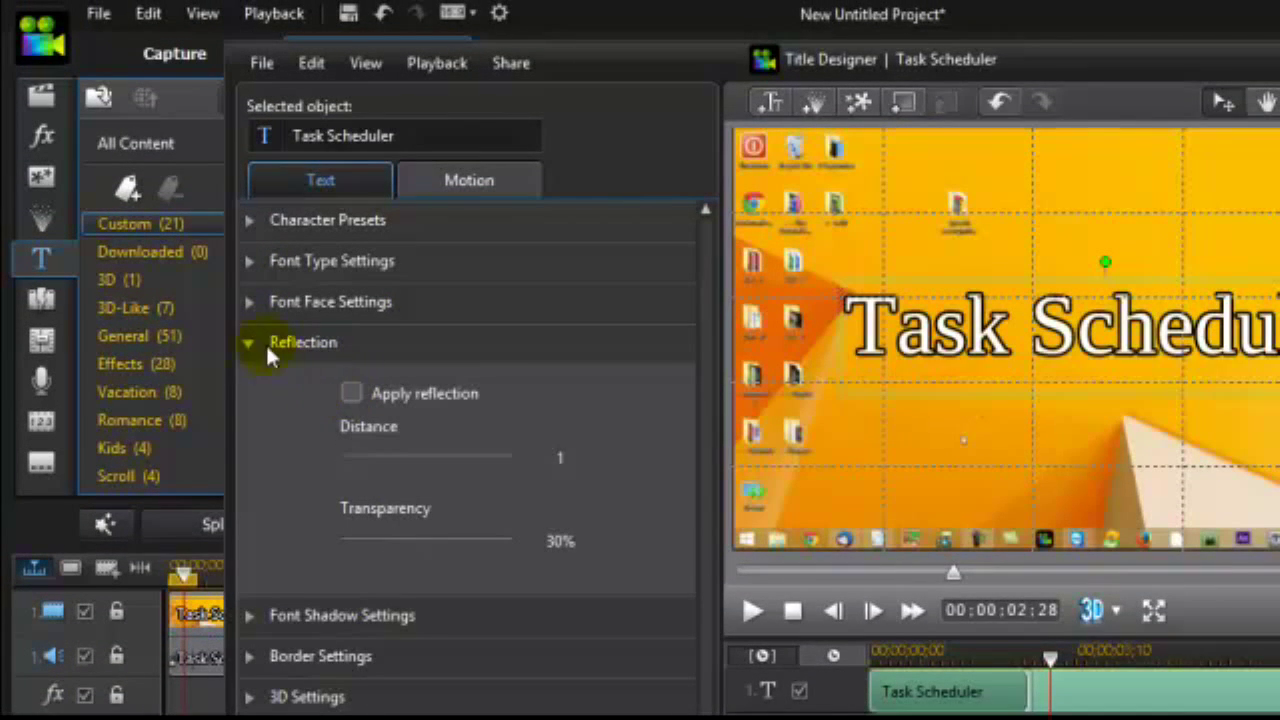
pyautogui.click(304, 342)
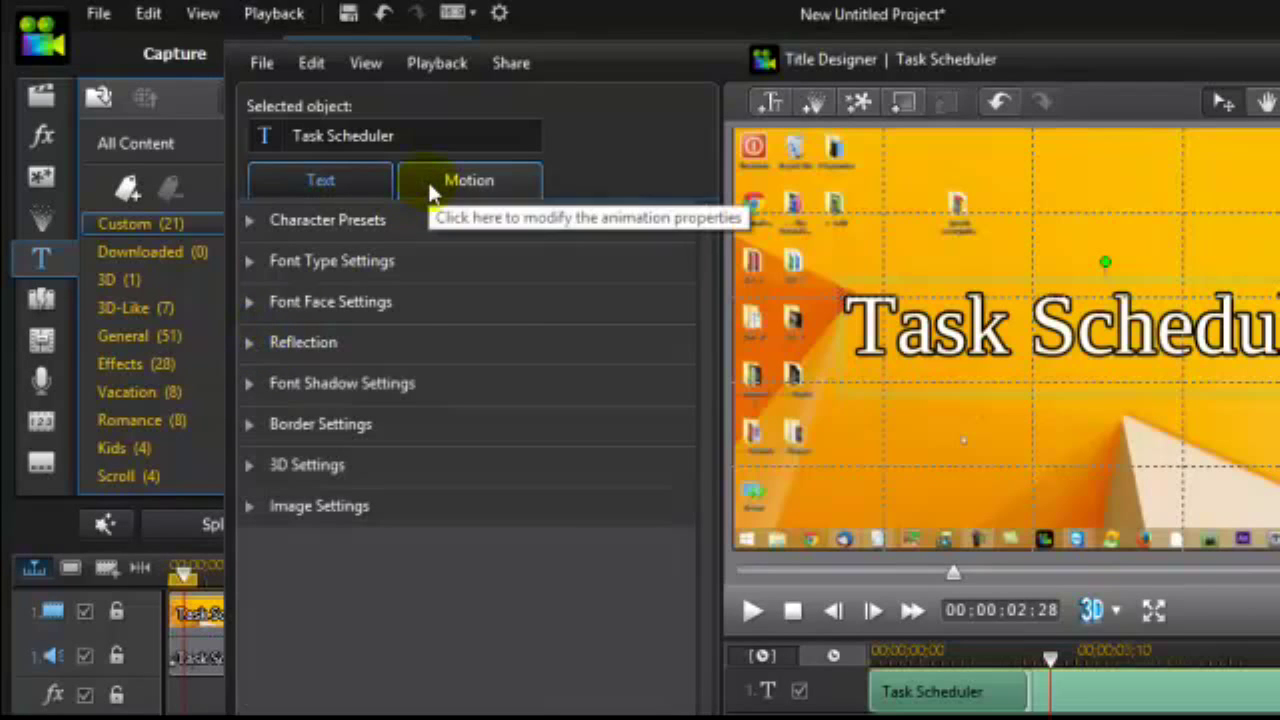
pyautogui.click(468, 180)
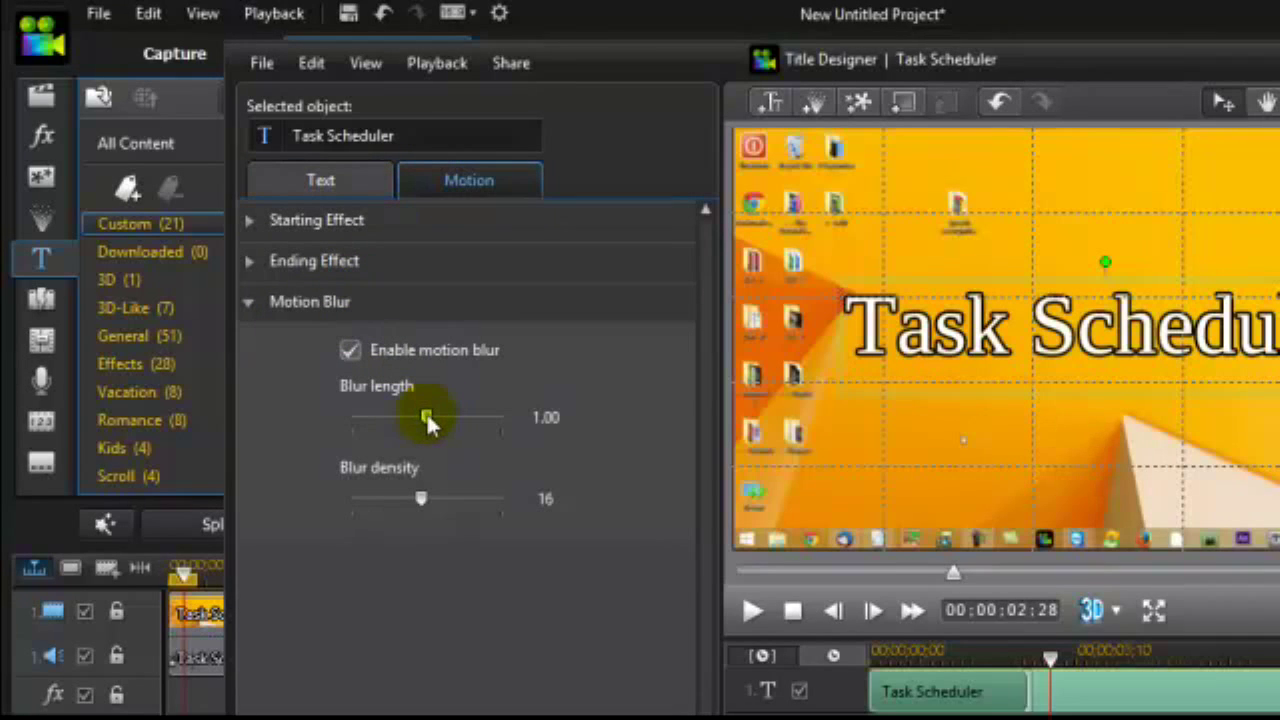
# - Enable motion blur with blur length lengthened to 1.51 and save the title
pyautogui.moveTo(428, 418); pyautogui.dragTo(460, 418)
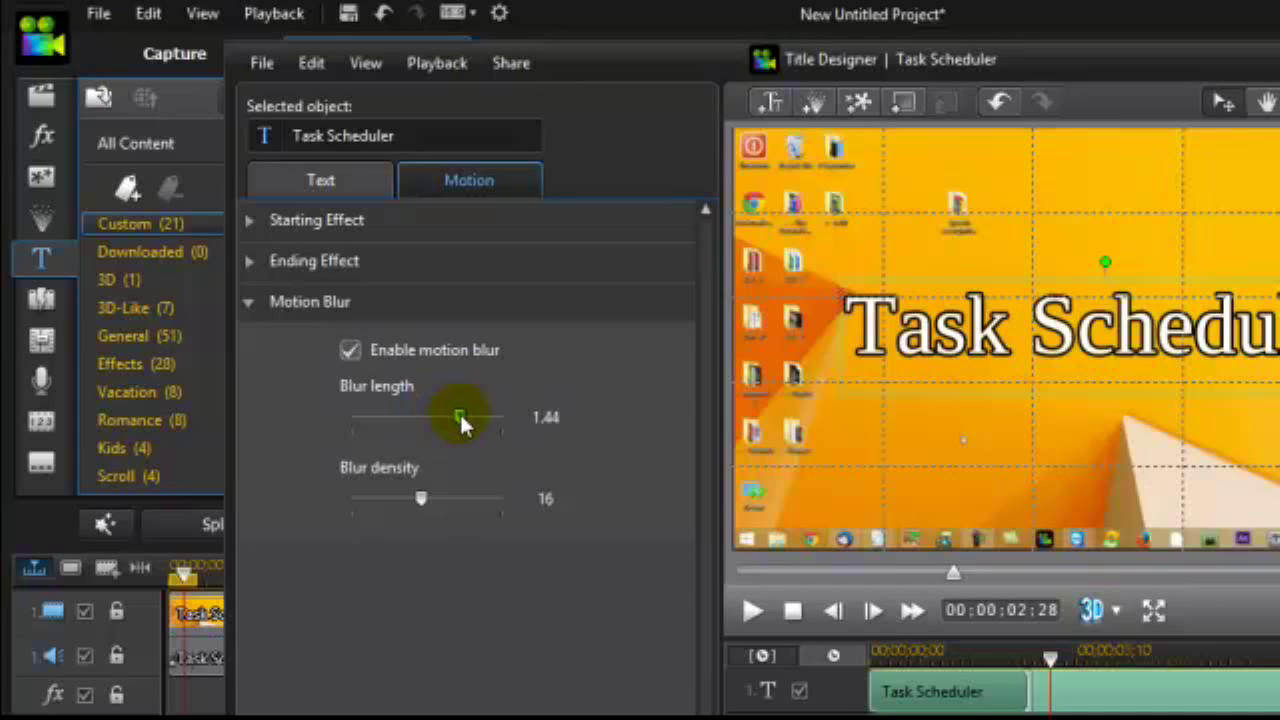
pyautogui.moveTo(460, 414); pyautogui.dragTo(460, 412)
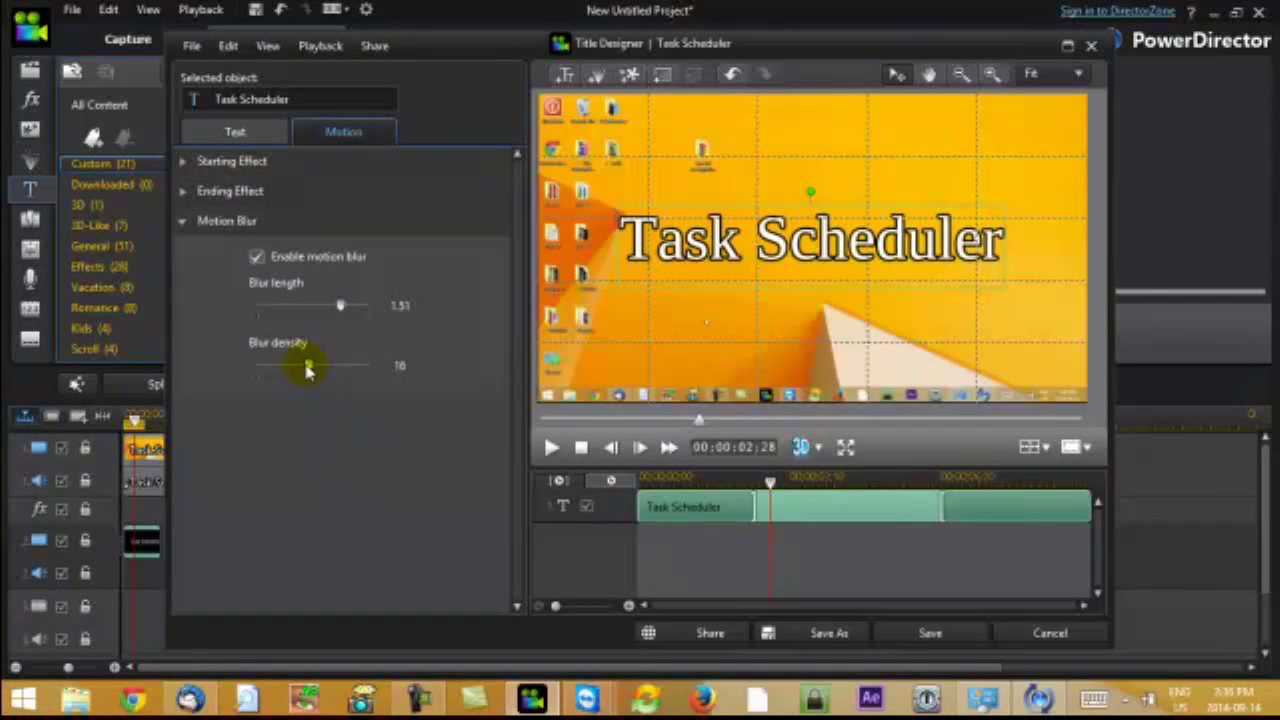
pyautogui.click(928, 632)
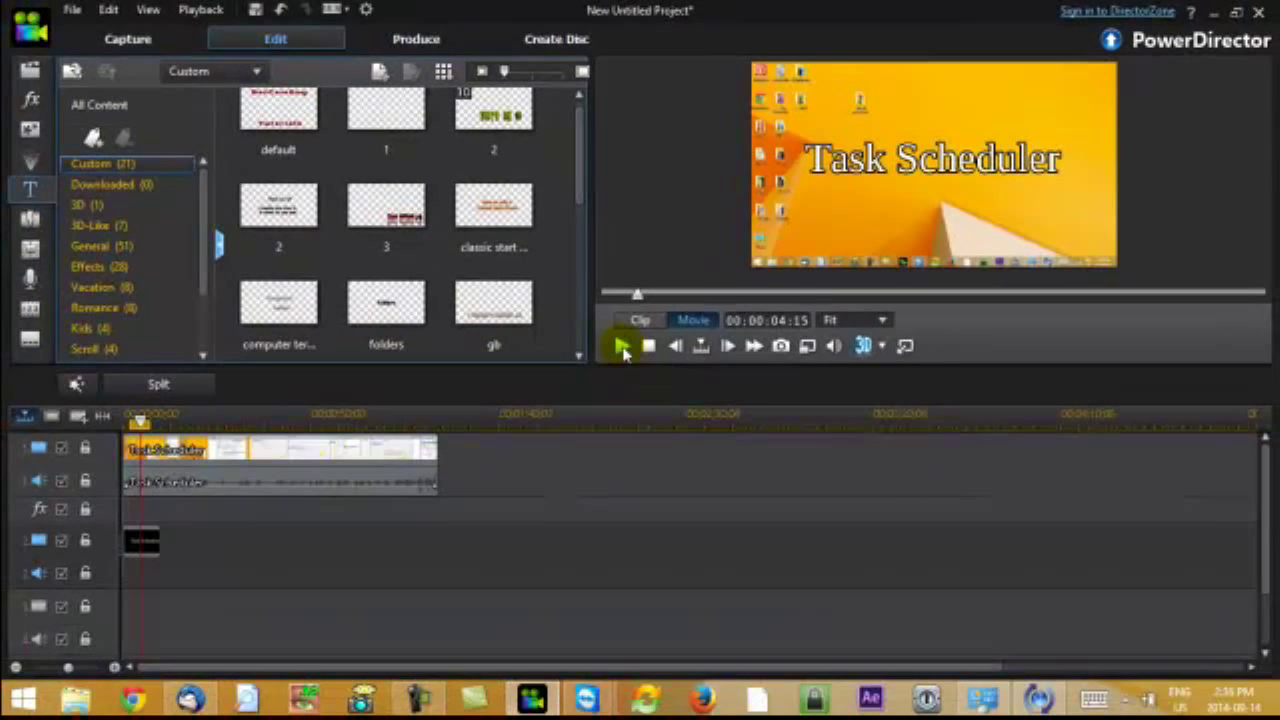
pyautogui.click(622, 344)
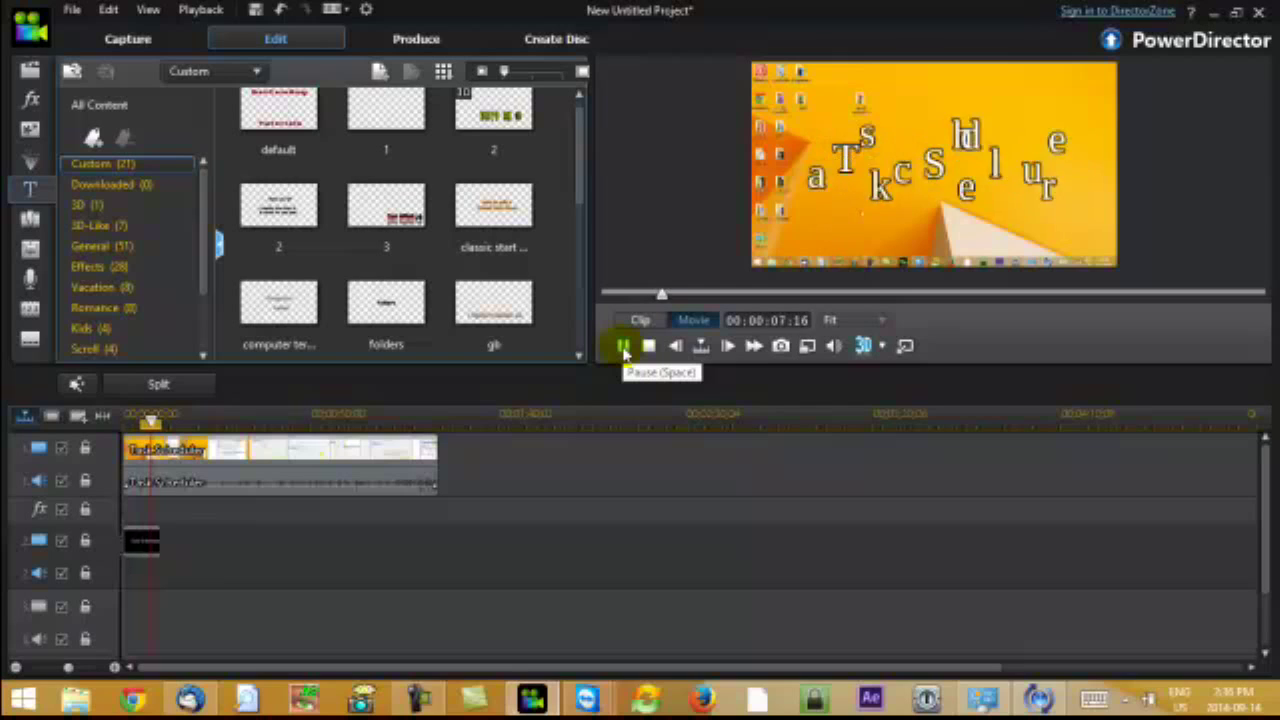
pyautogui.click(620, 344)
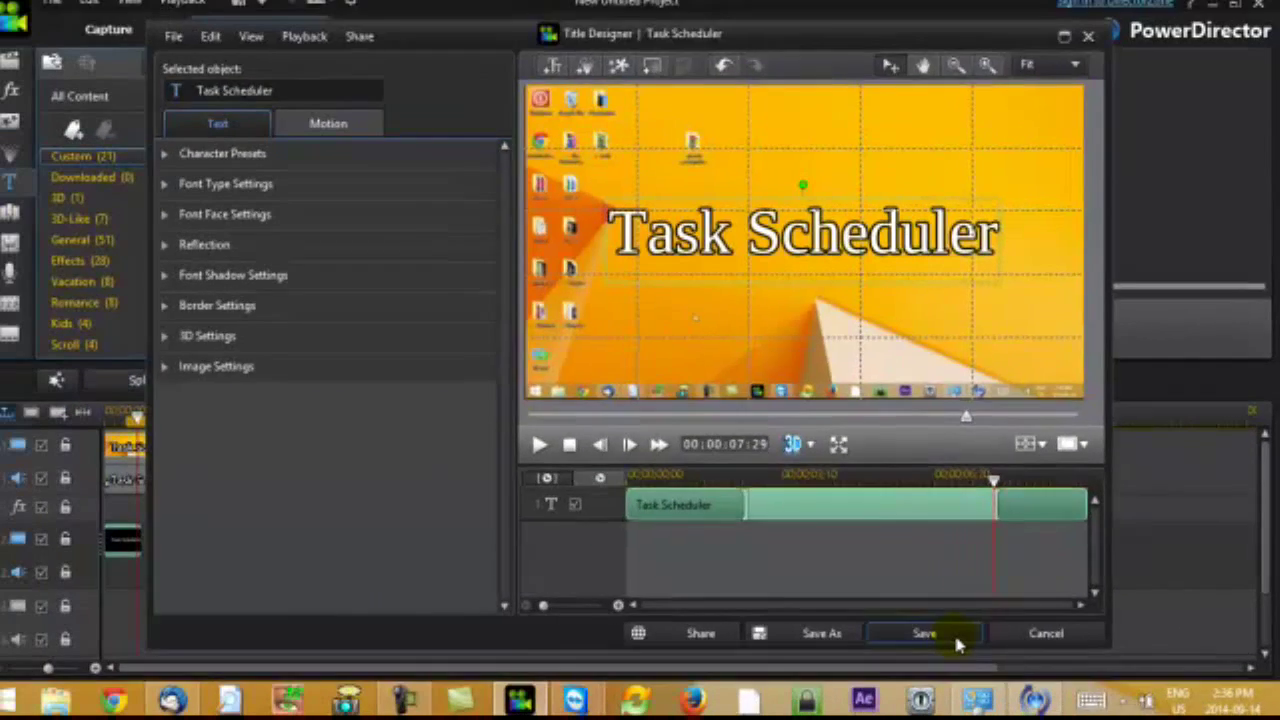
pyautogui.click(924, 632)
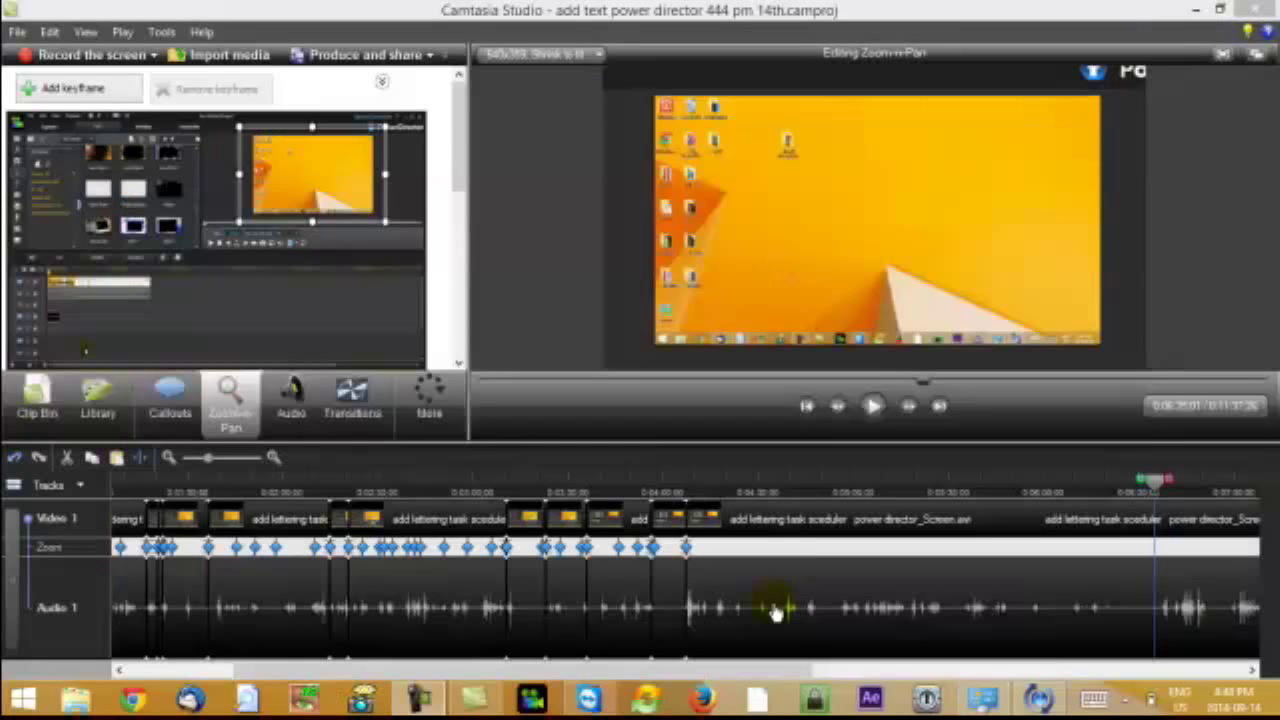
pyautogui.moveTo(780, 610)
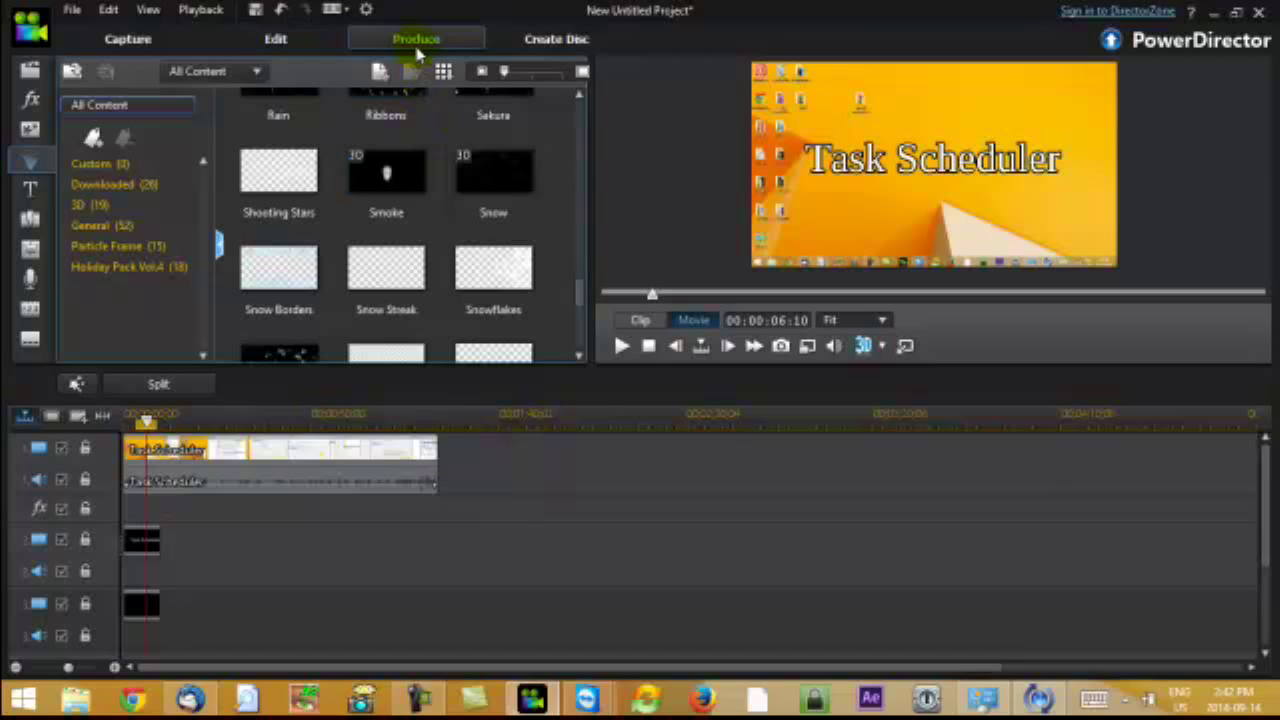
# - Produce the project as MPEG-4 with a Custom profile, choosing the output folder
pyautogui.click(416, 38)
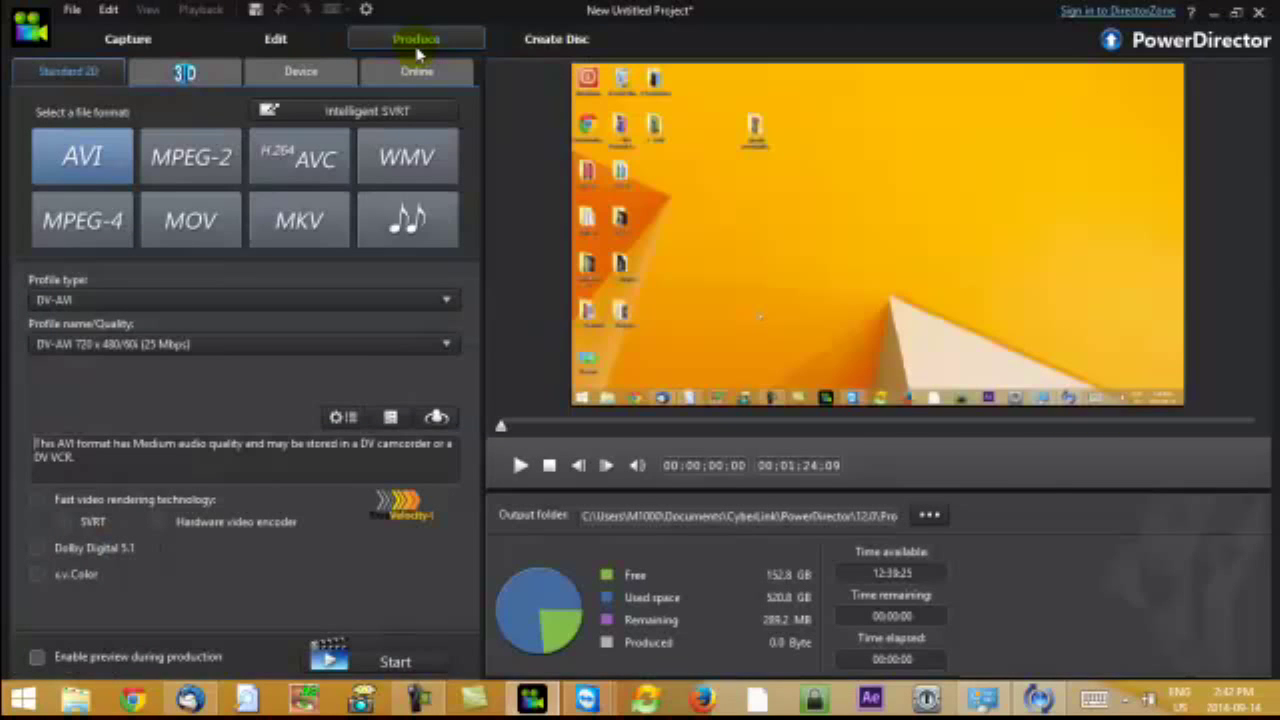
pyautogui.click(82, 218)
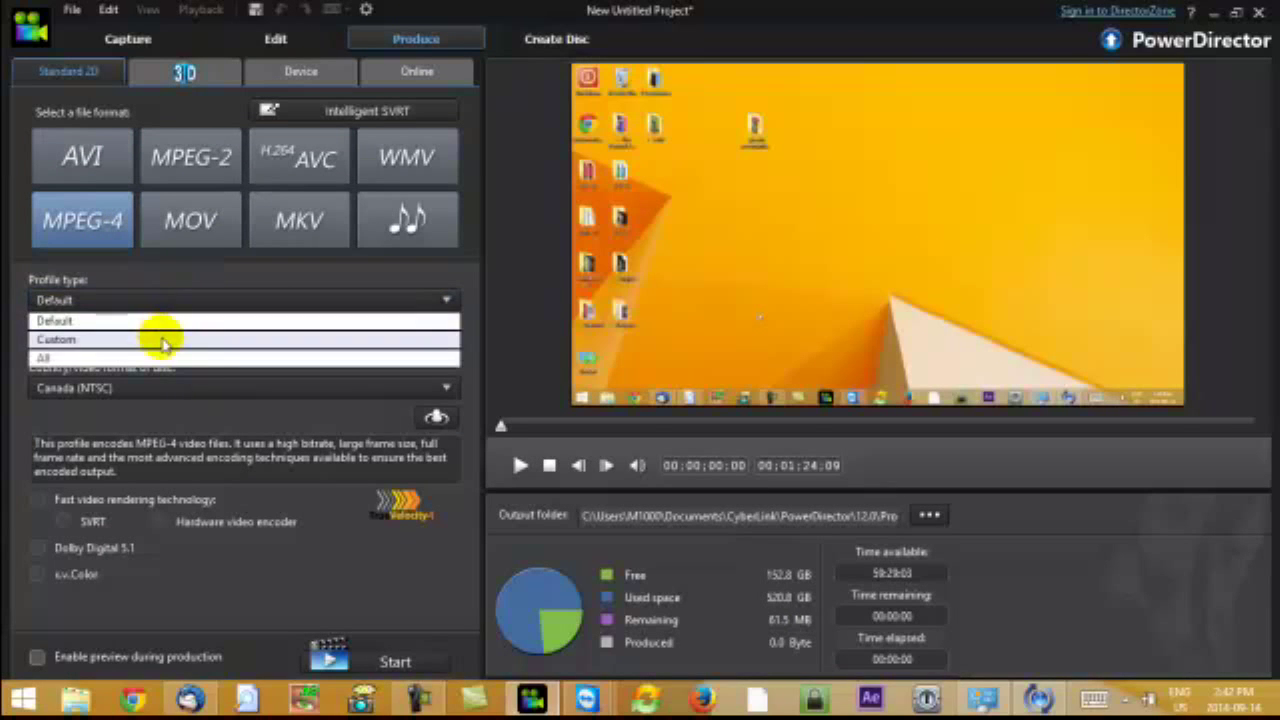
pyautogui.click(160, 340)
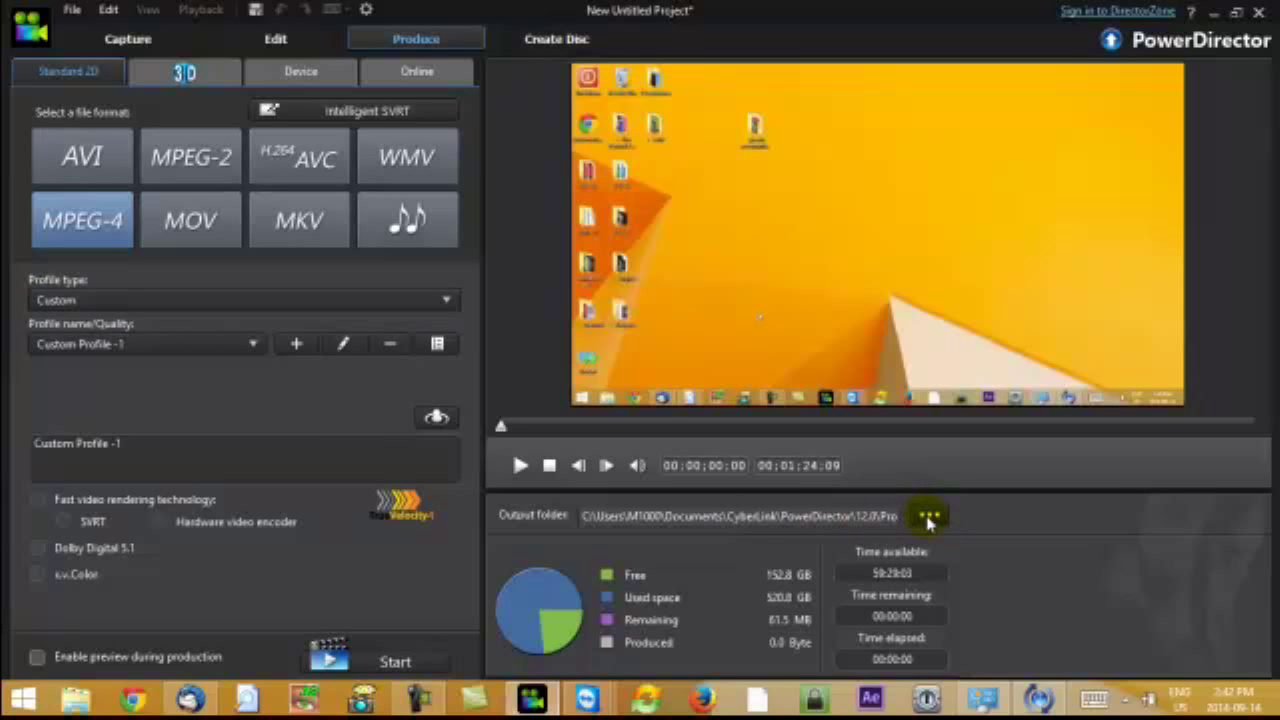
pyautogui.click(394, 660)
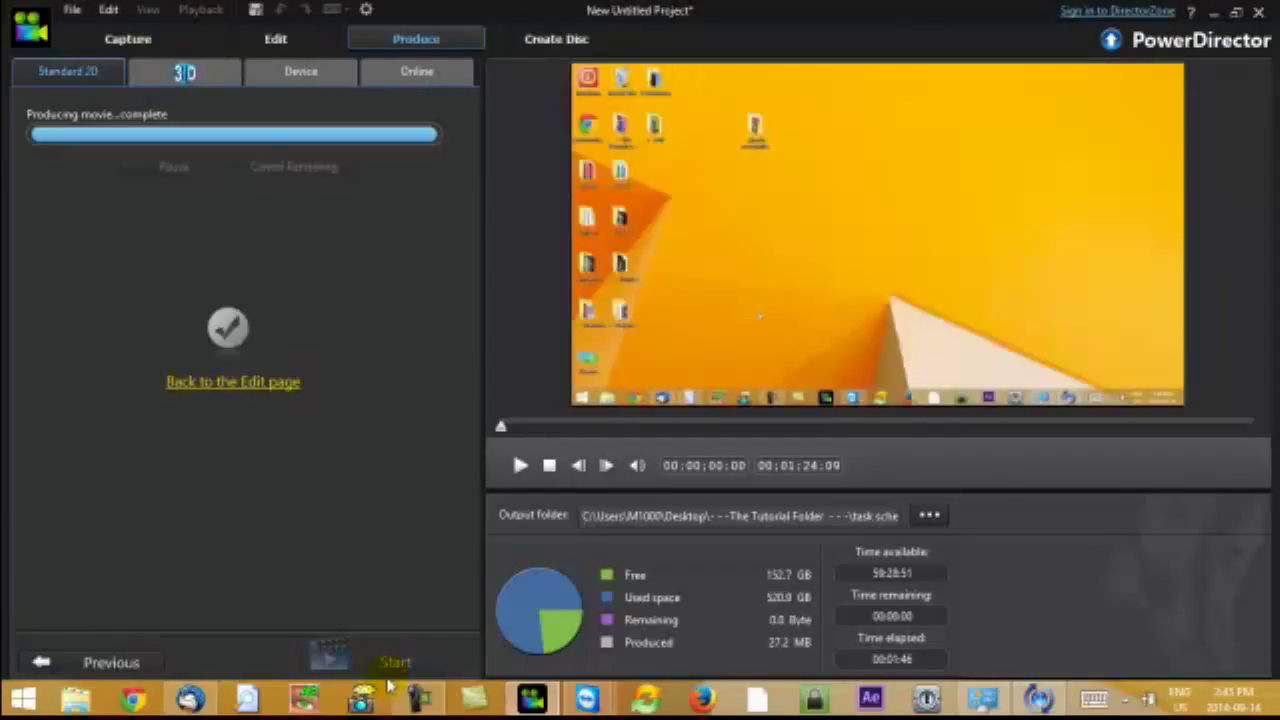
pyautogui.moveTo(342, 518)
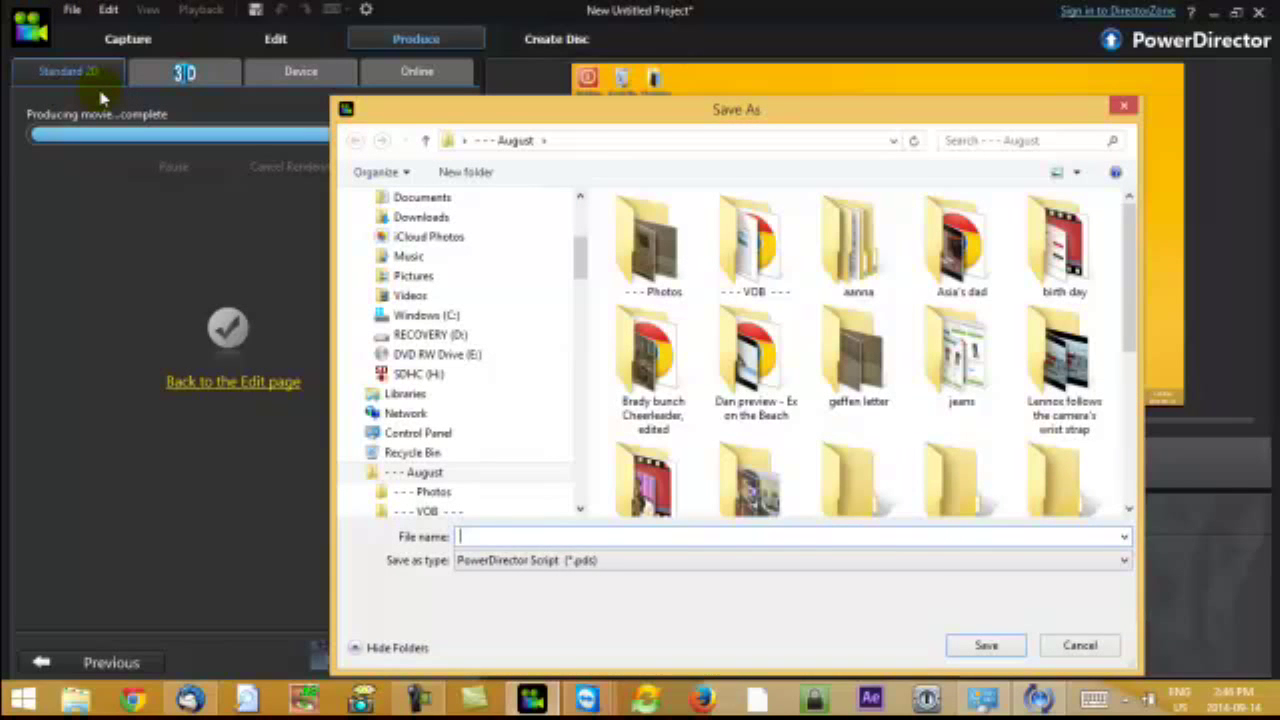
# - Save the project script as 'task sceduler 245 pm 14th'
pyautogui.write('task')
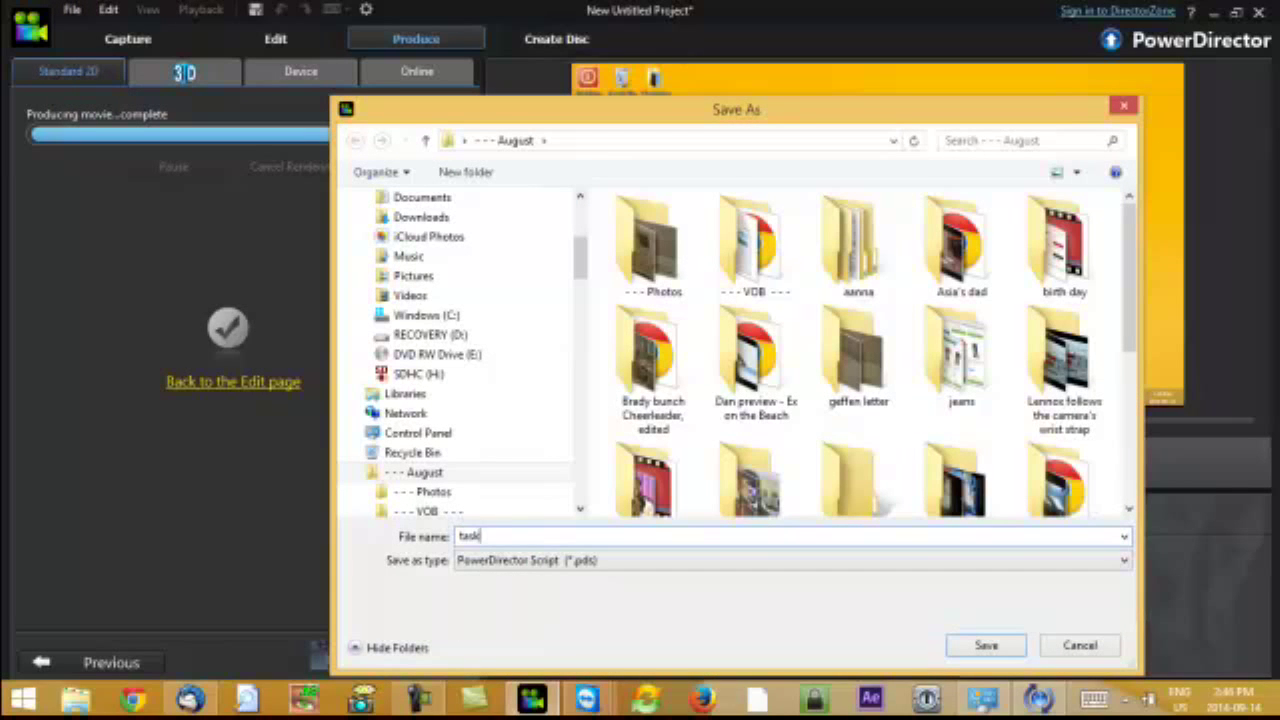
pyautogui.write('scr')
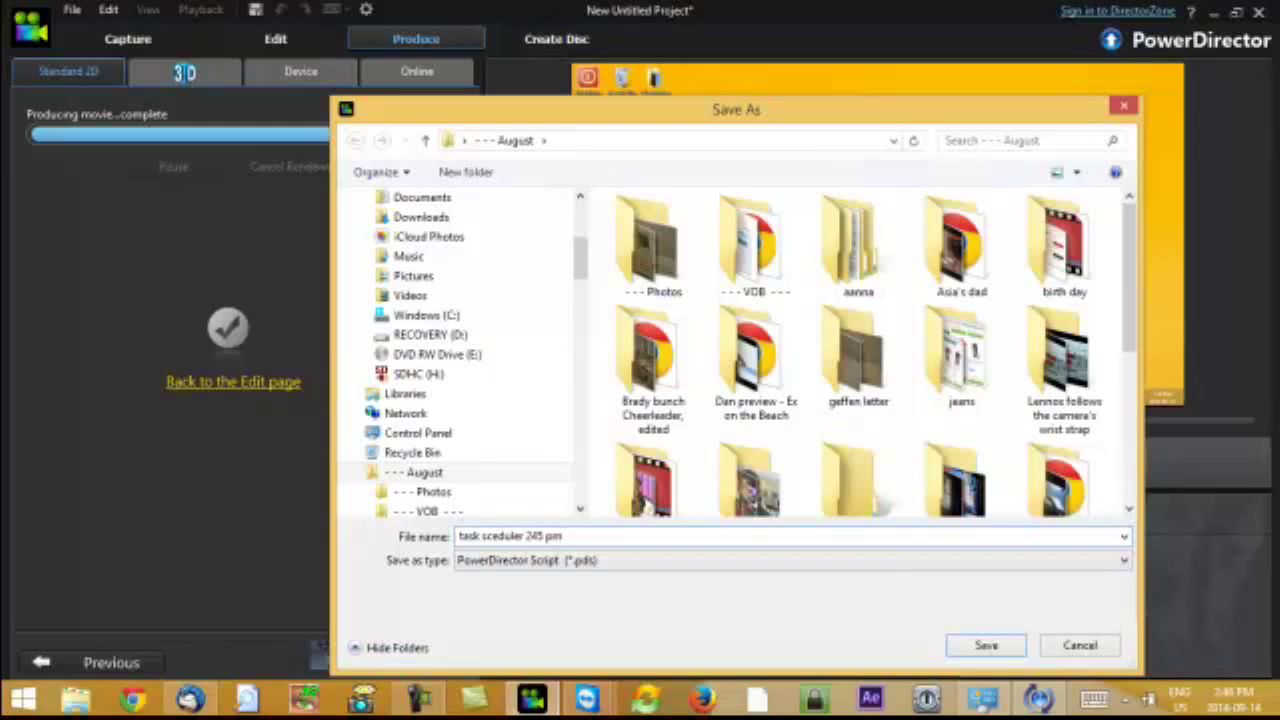
pyautogui.write('14th')
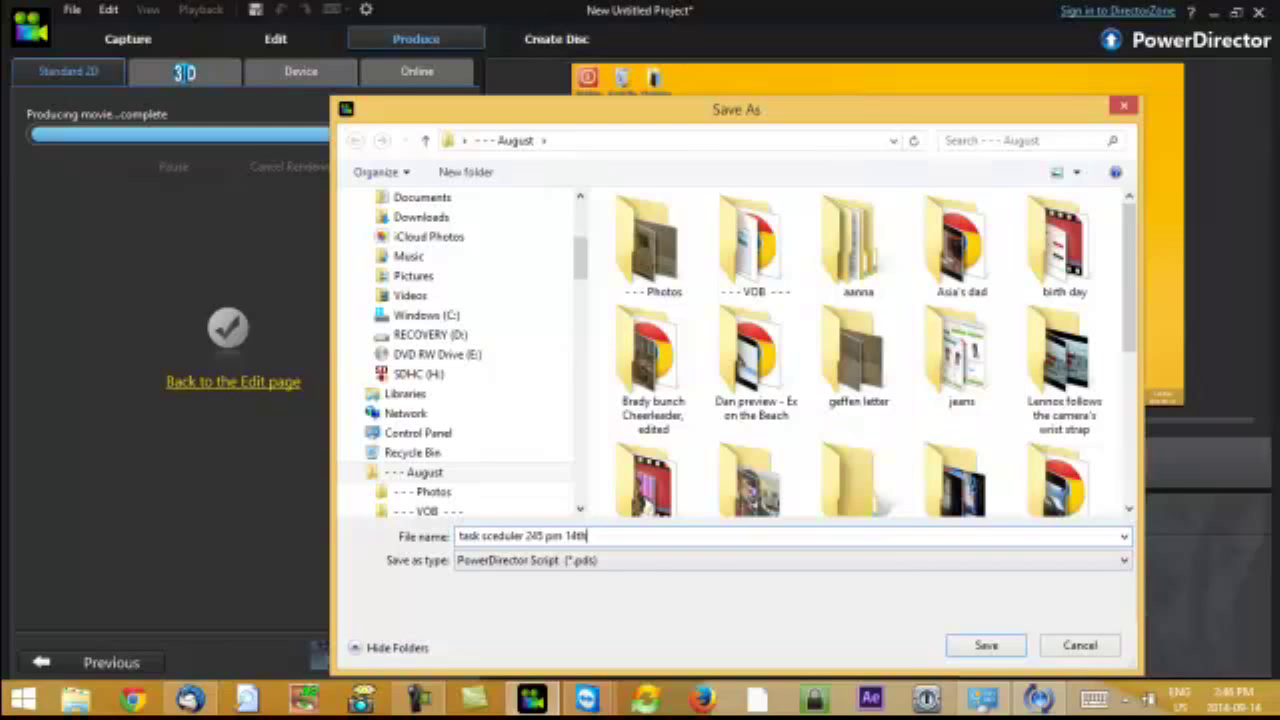
pyautogui.click(984, 644)
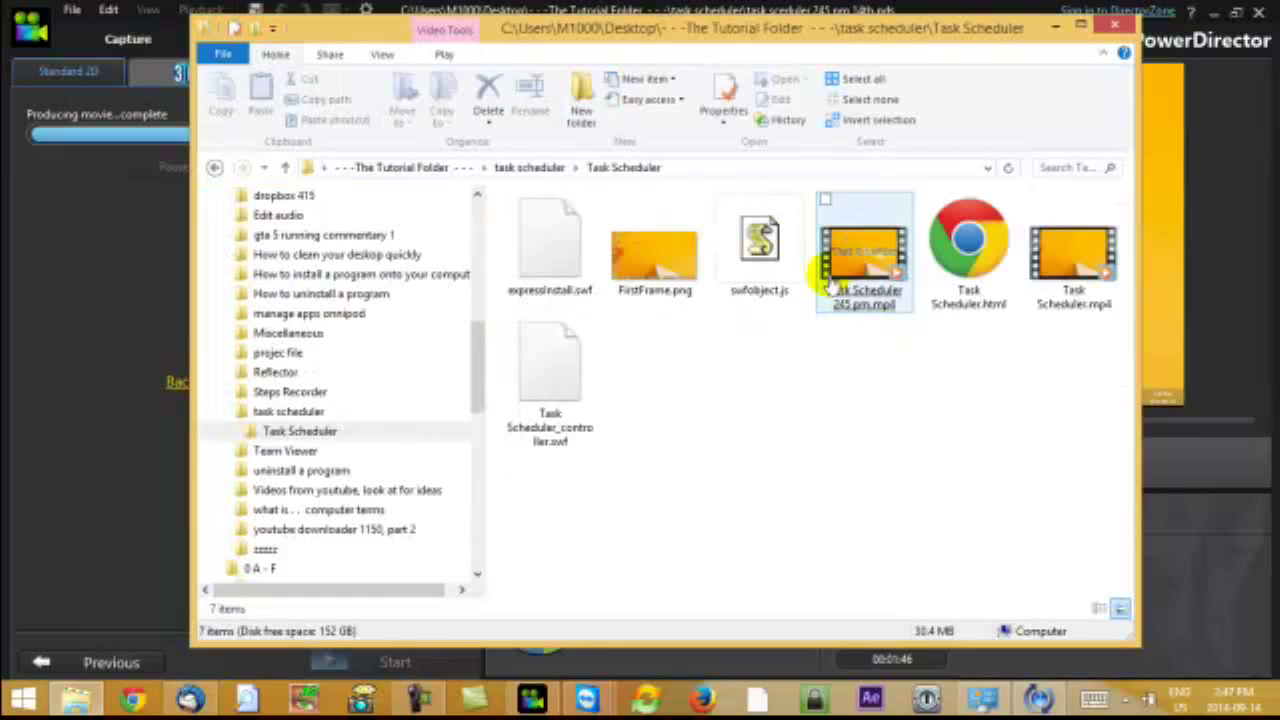
# - Play the produced Task Scheduler 245 pm.mp4 from File Explorer in a media player
pyautogui.rightClick(864, 256)
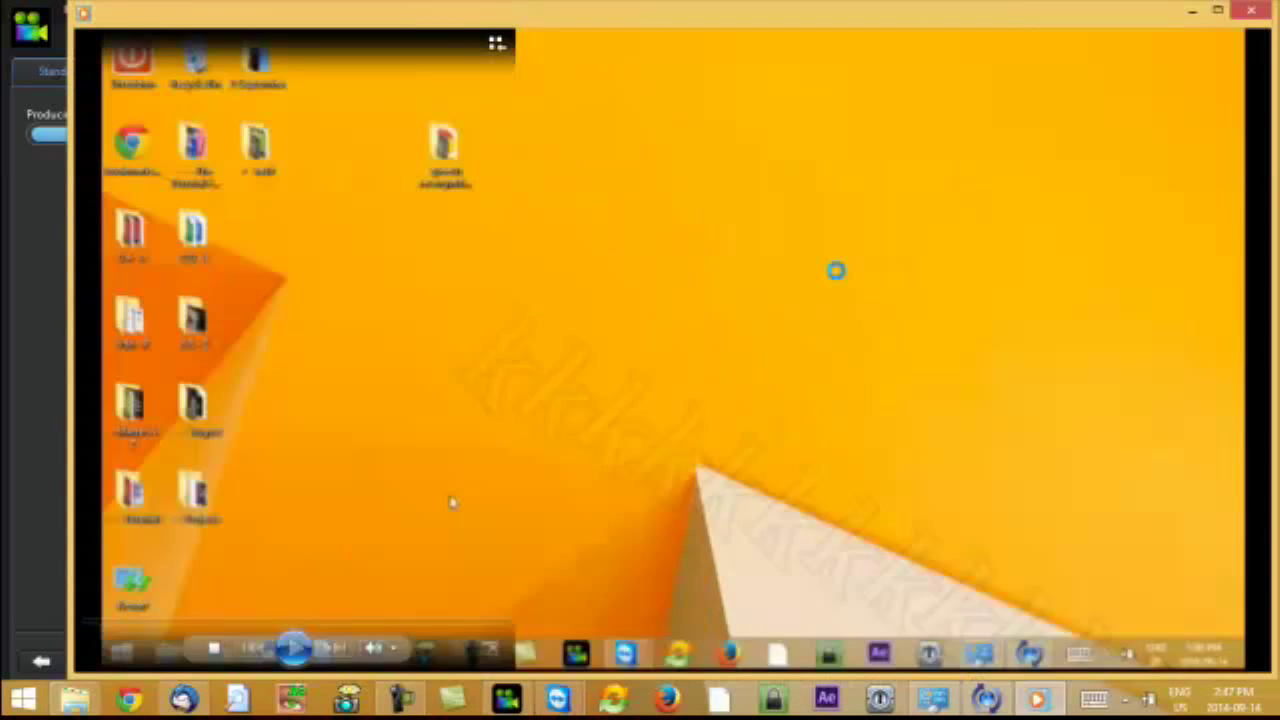
pyautogui.click(294, 648)
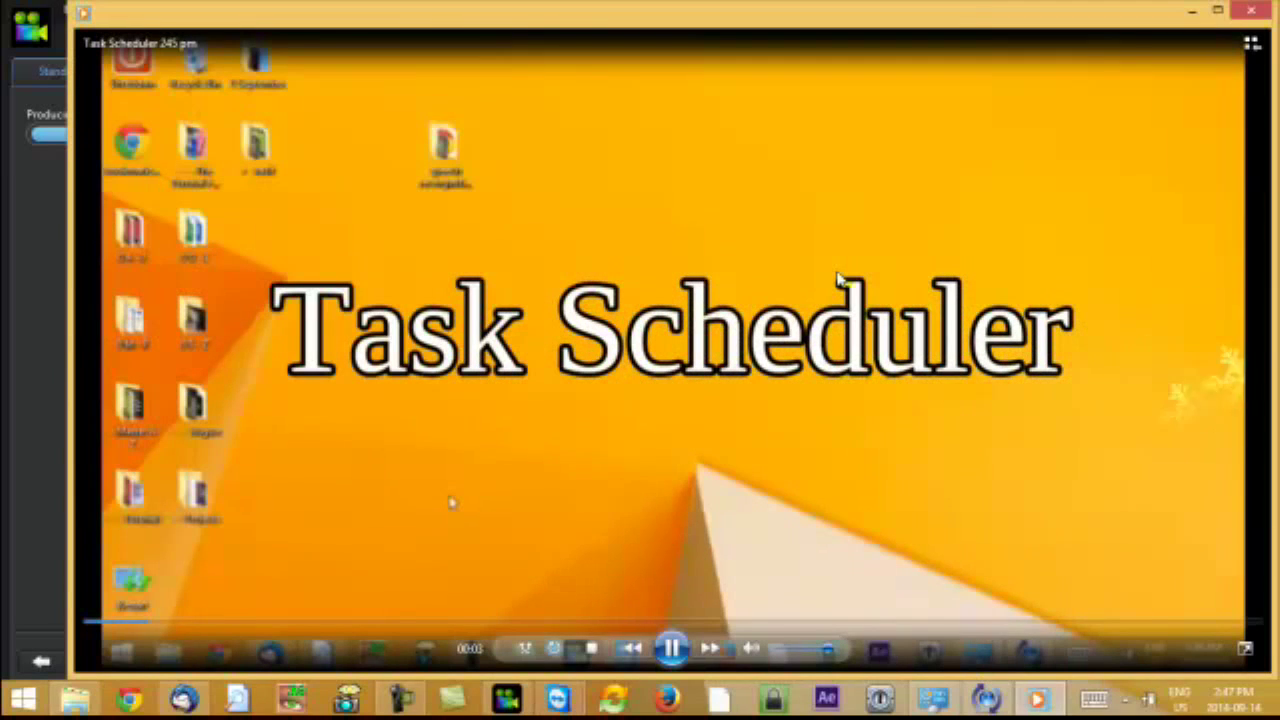